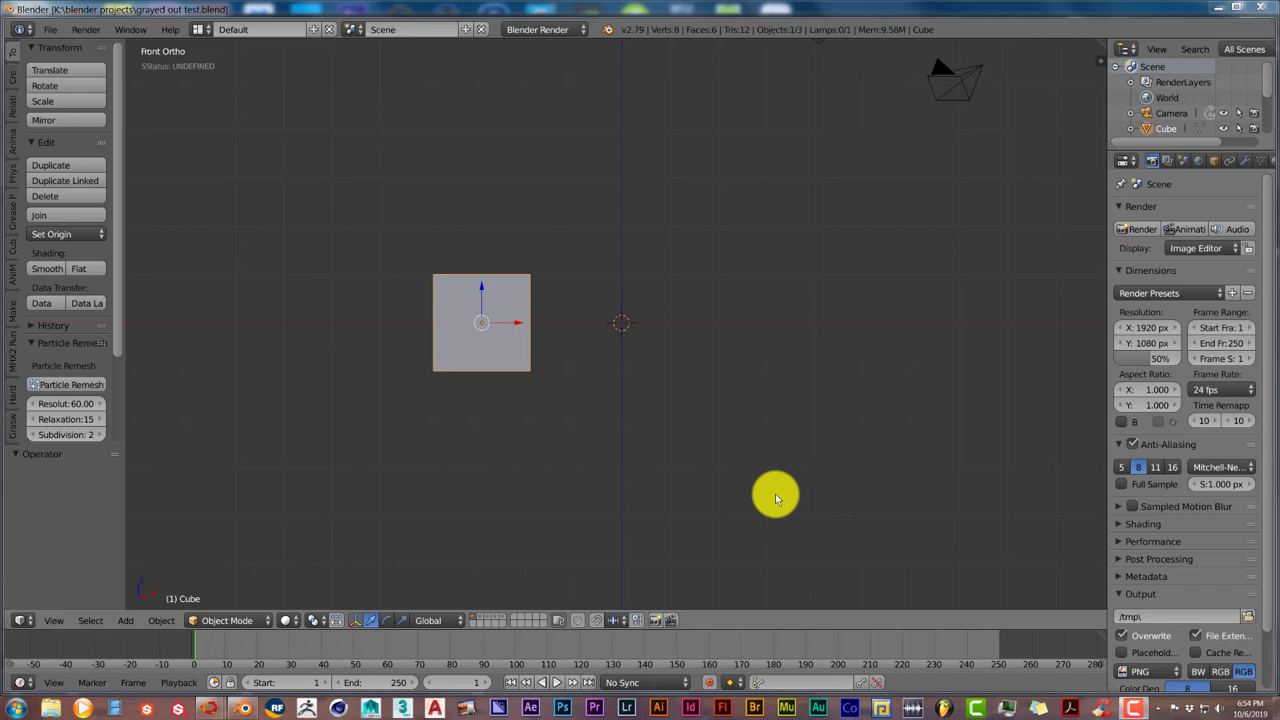
mouse_move(462, 468)
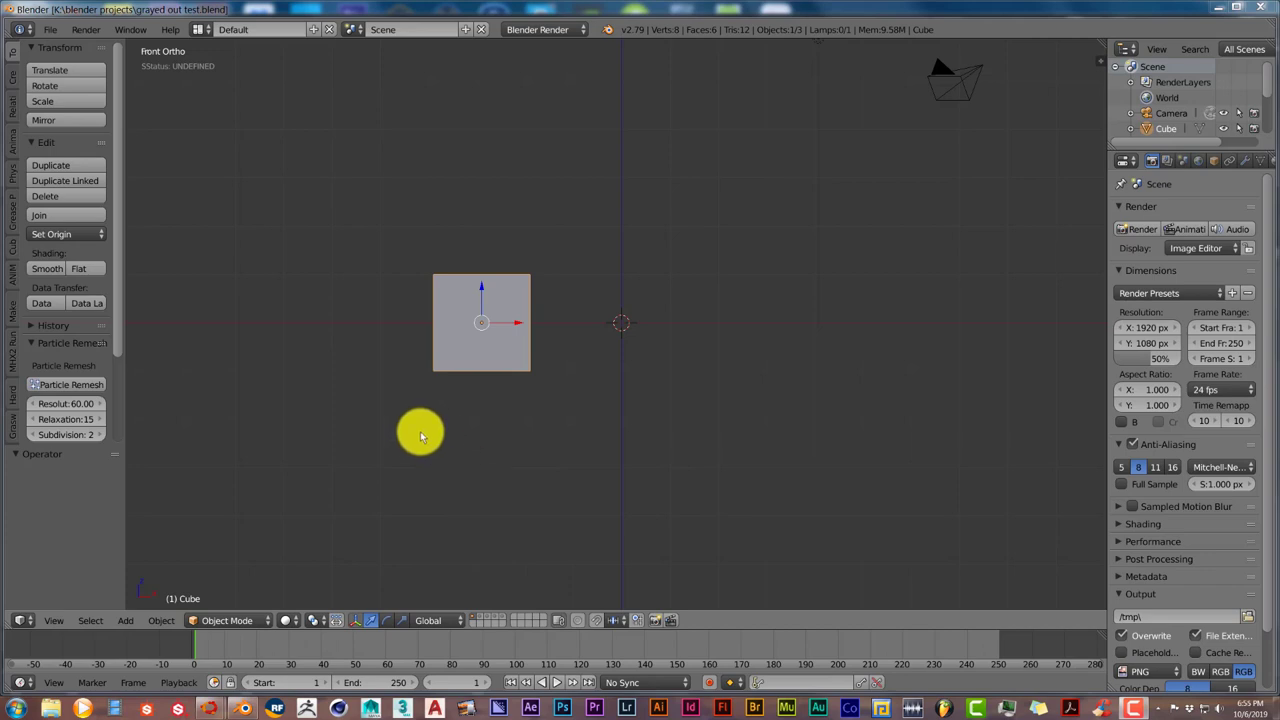
mouse_move(390, 410)
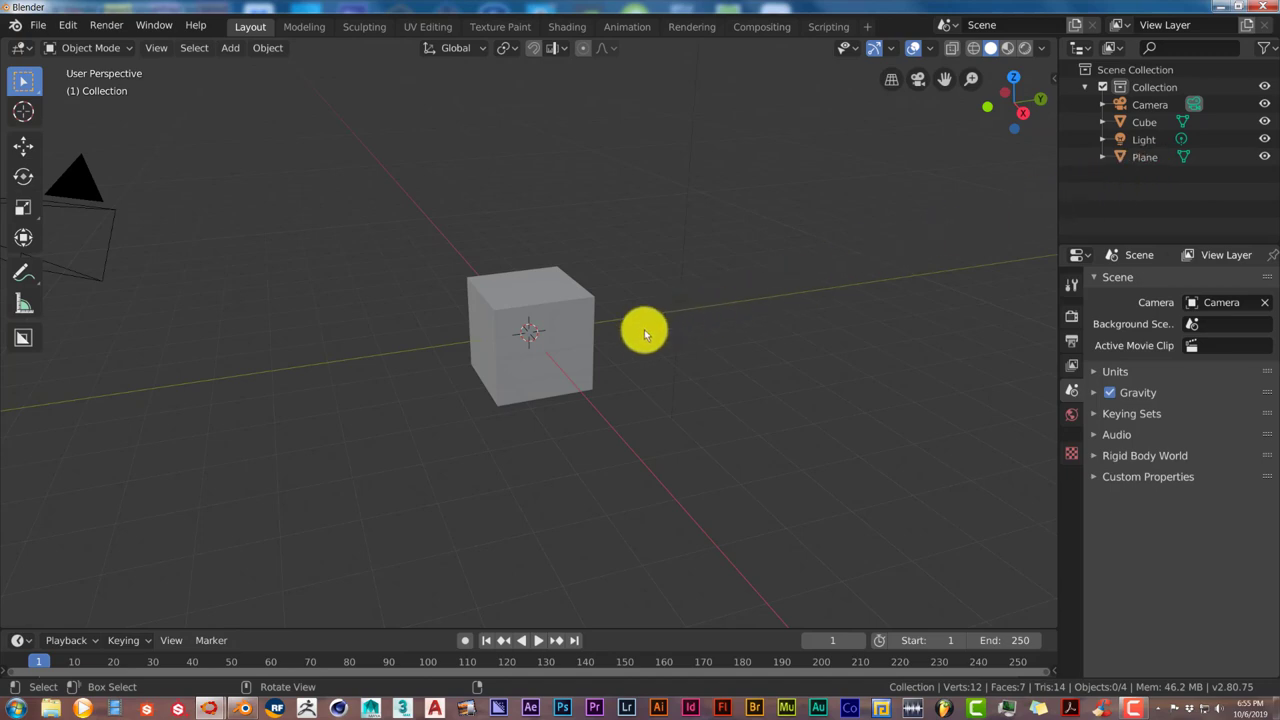
mouse_move(633, 337)
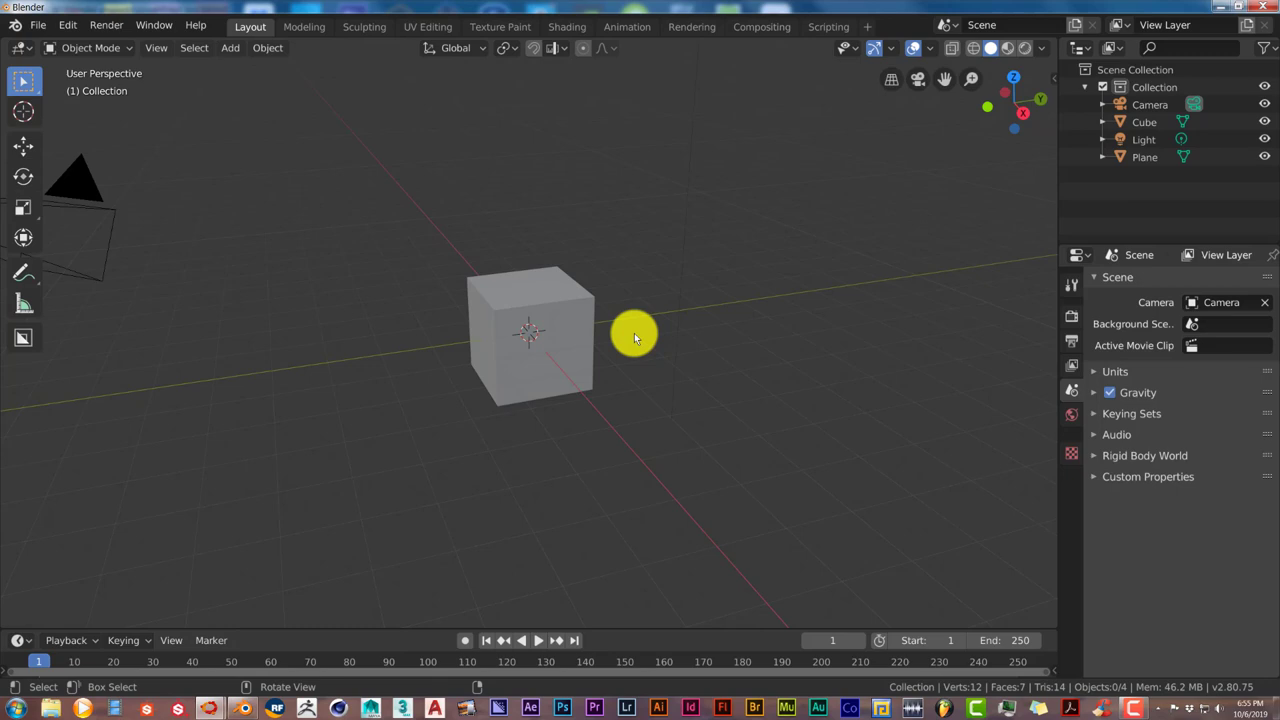
mouse_move(127, 477)
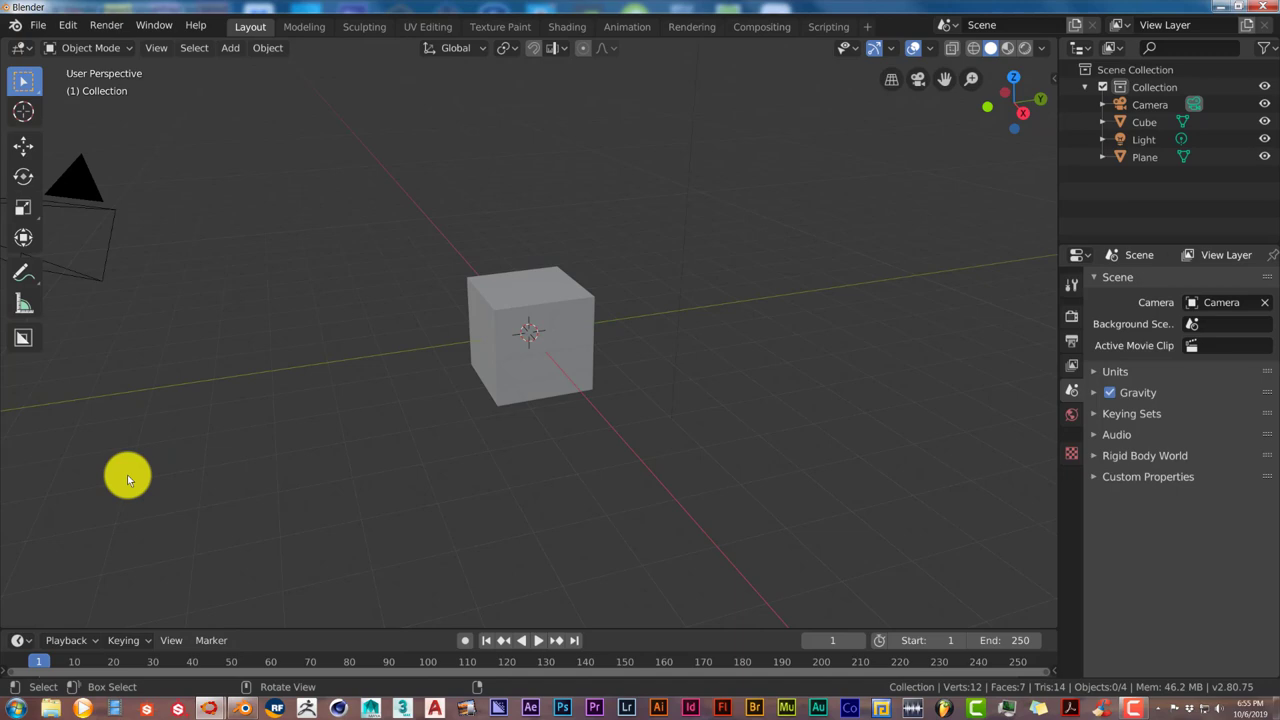
mouse_move(198, 447)
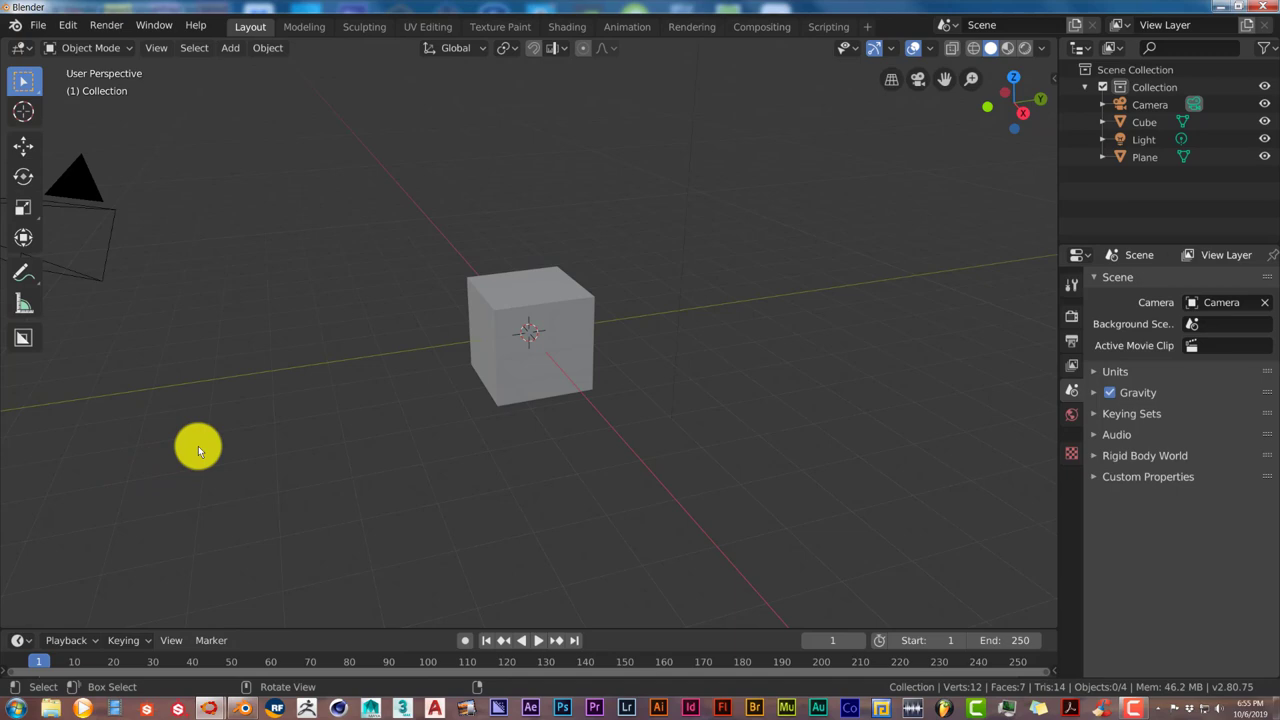
mouse_move(623, 581)
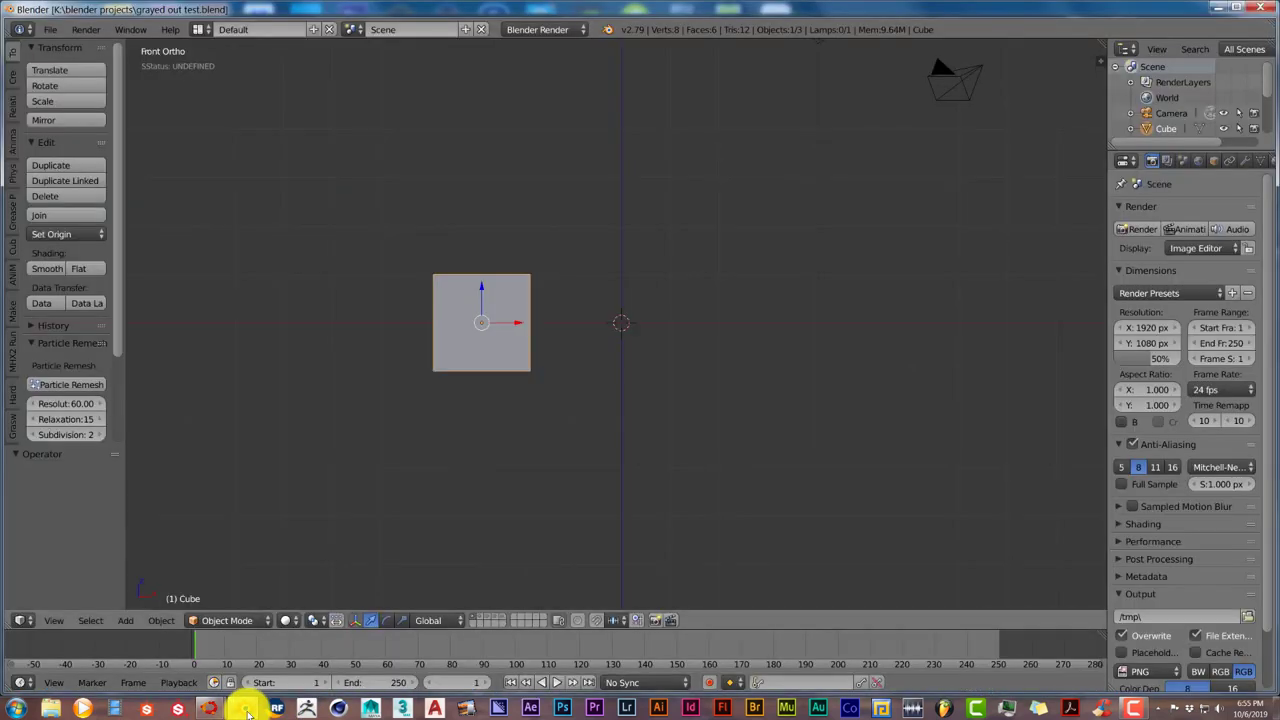
mouse_move(248, 710)
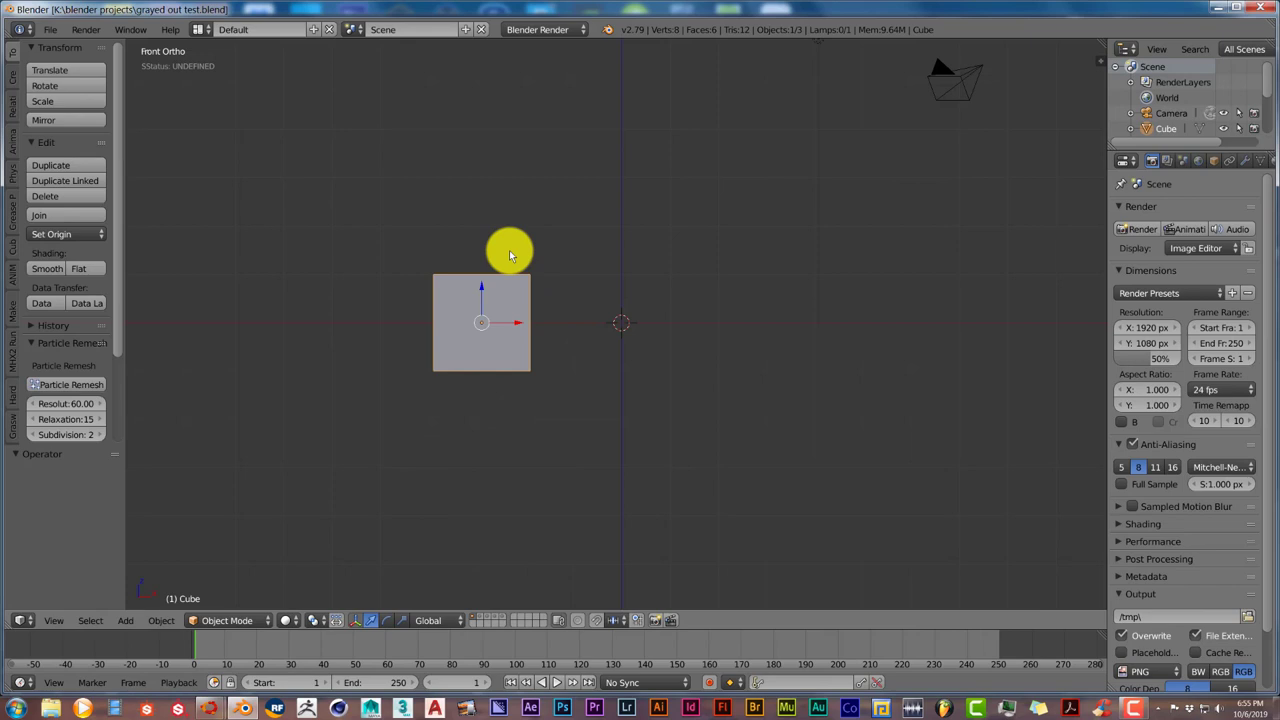
mouse_move(483, 563)
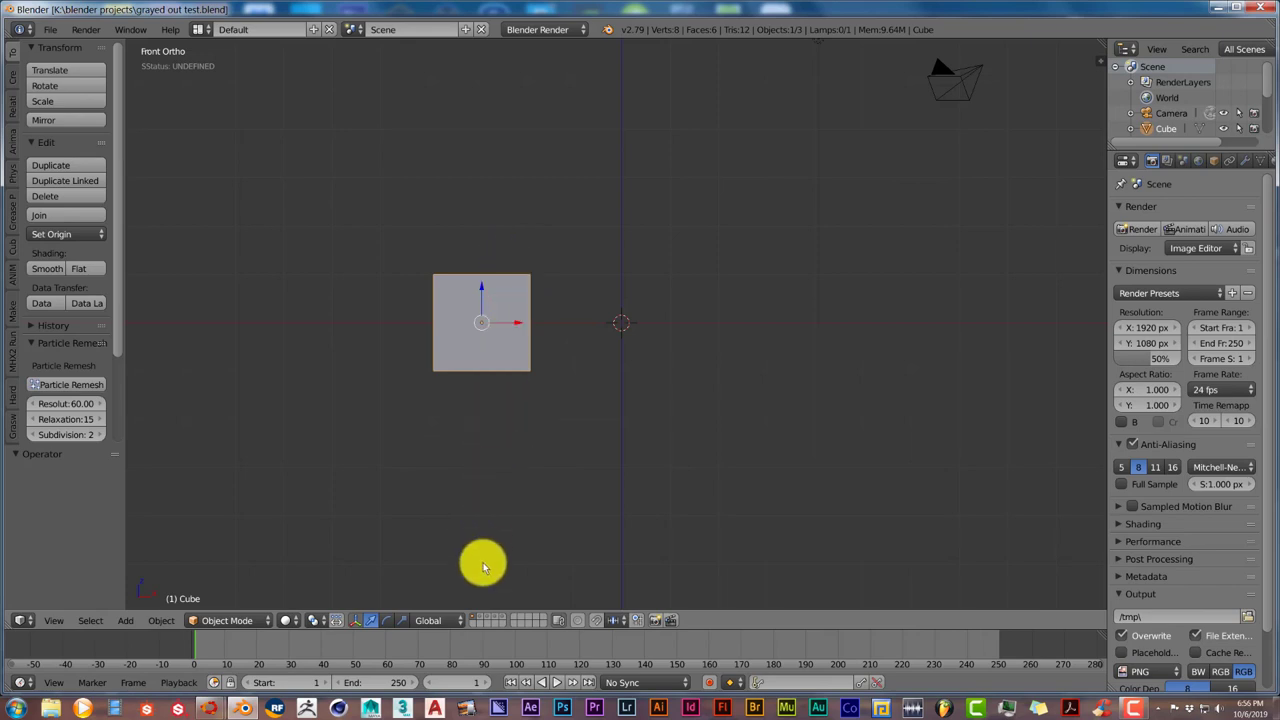
mouse_move(482, 586)
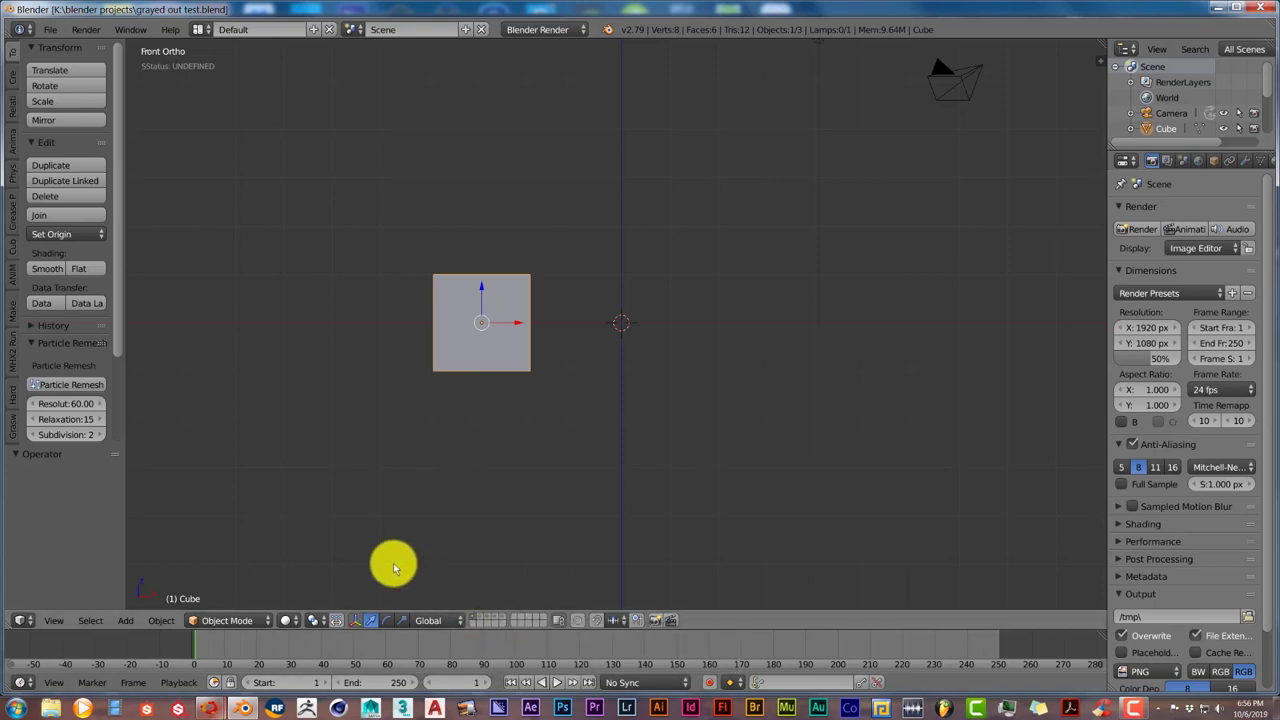
mouse_move(317, 524)
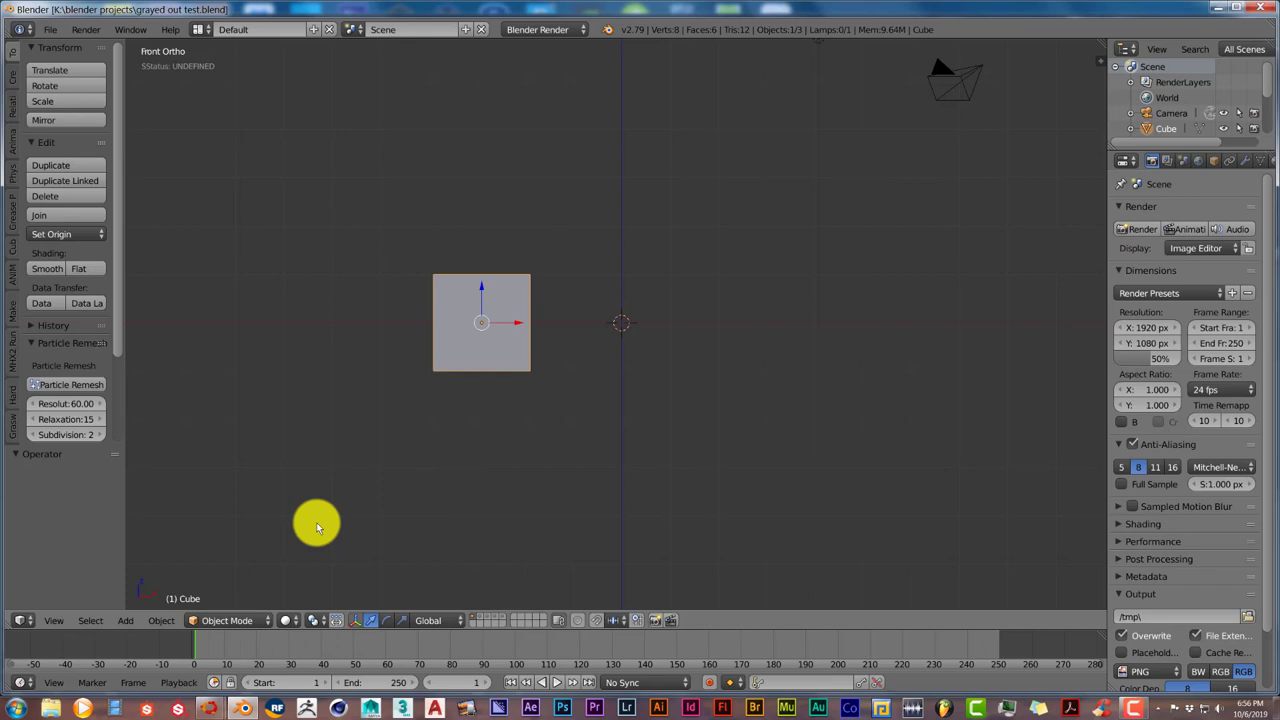
mouse_move(295, 565)
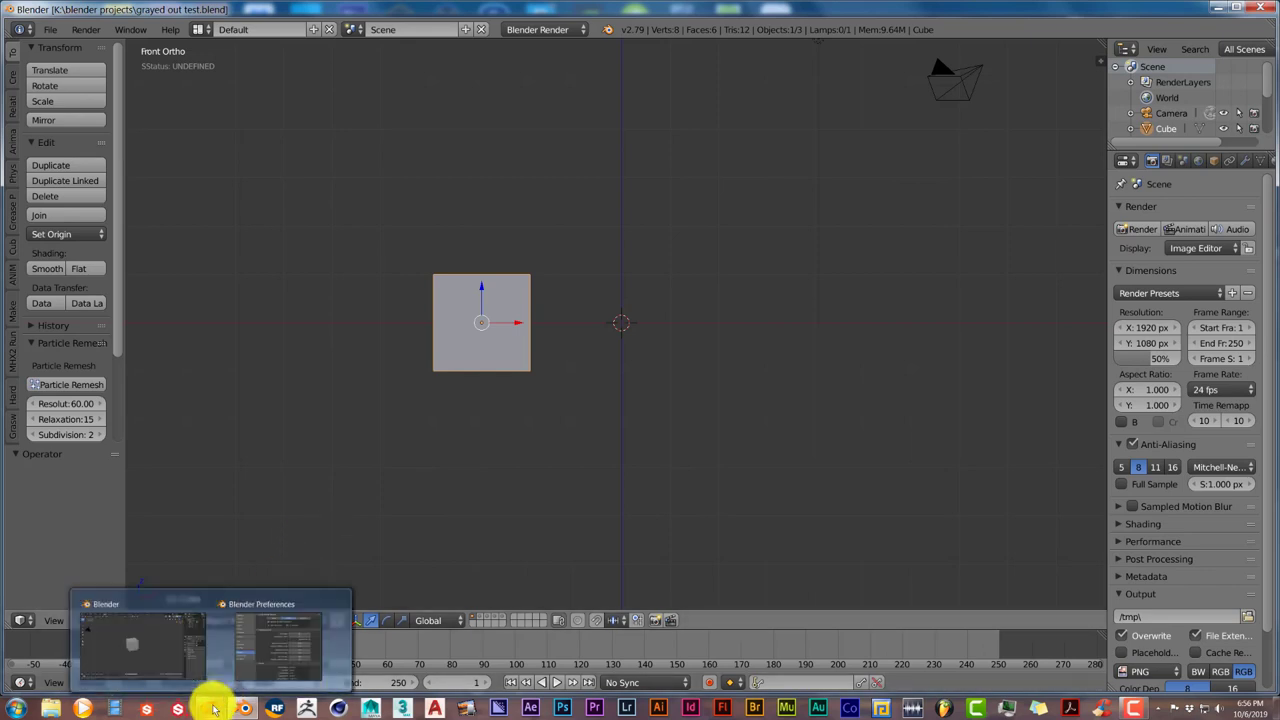
Open 'grayed out test.blend' in the Blender 2.80 window.
left_click(140, 640)
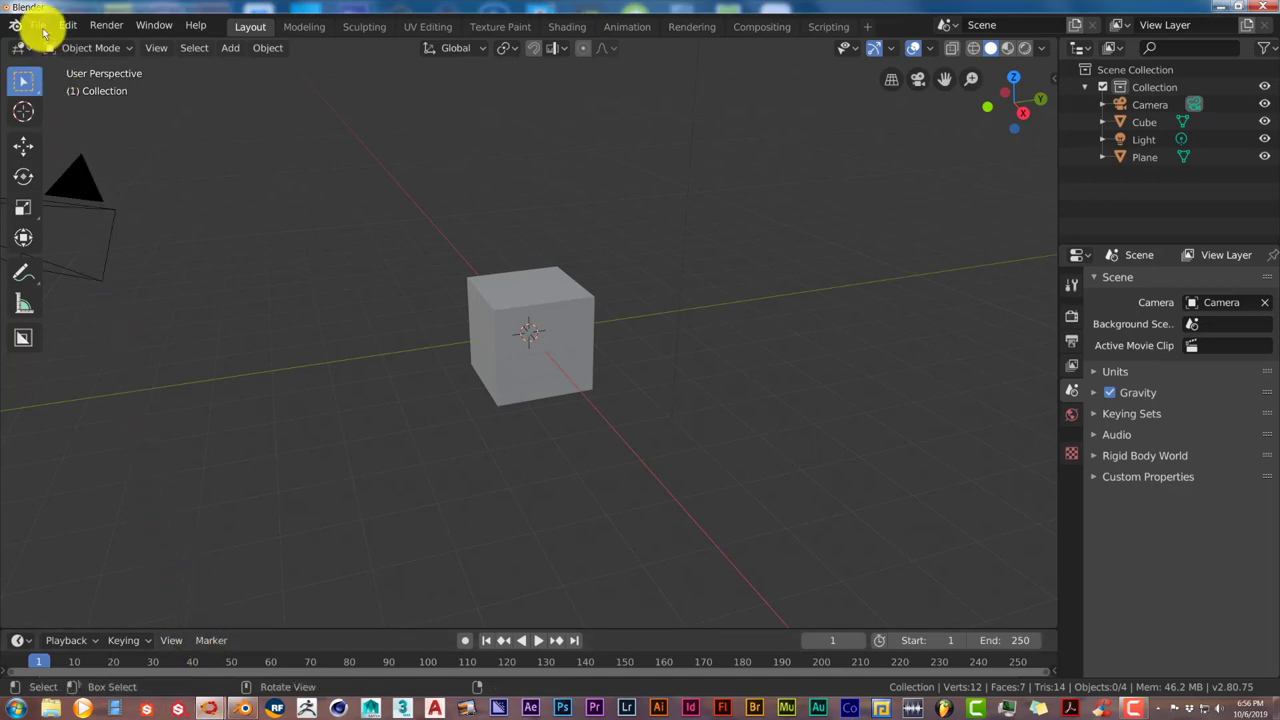
left_click(37, 25)
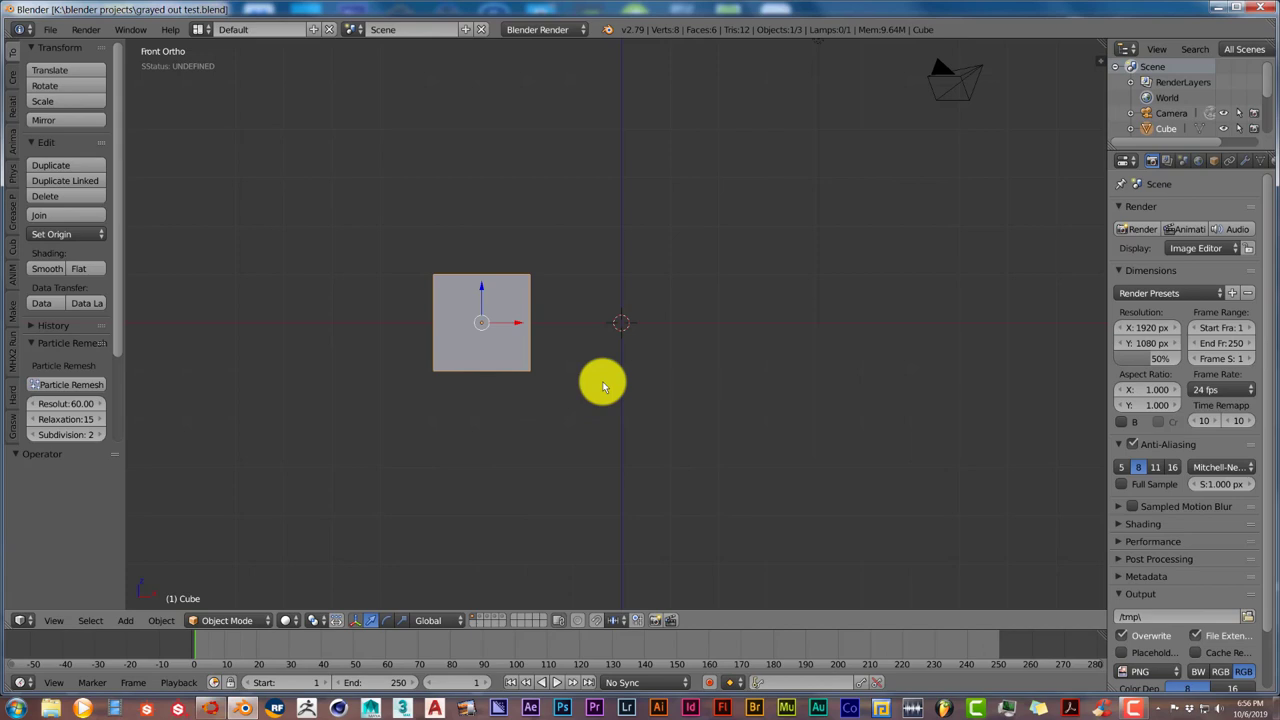
left_click(66, 384)
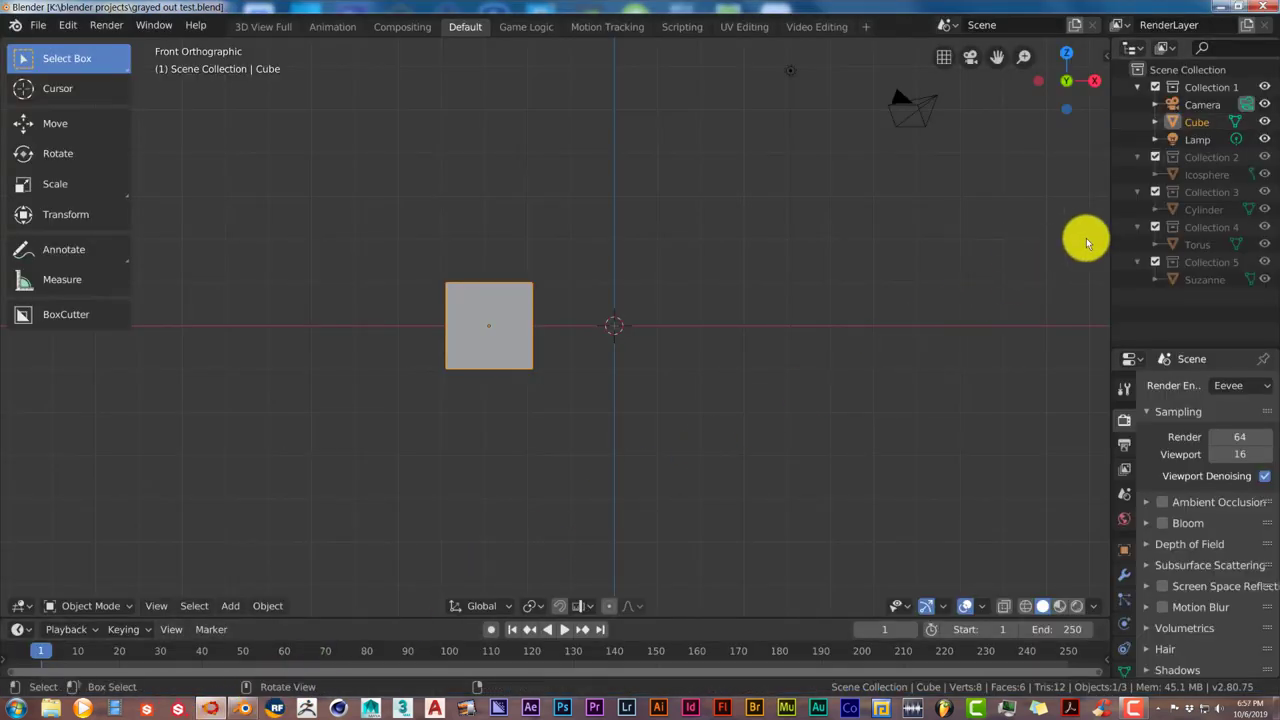
mouse_move(475, 190)
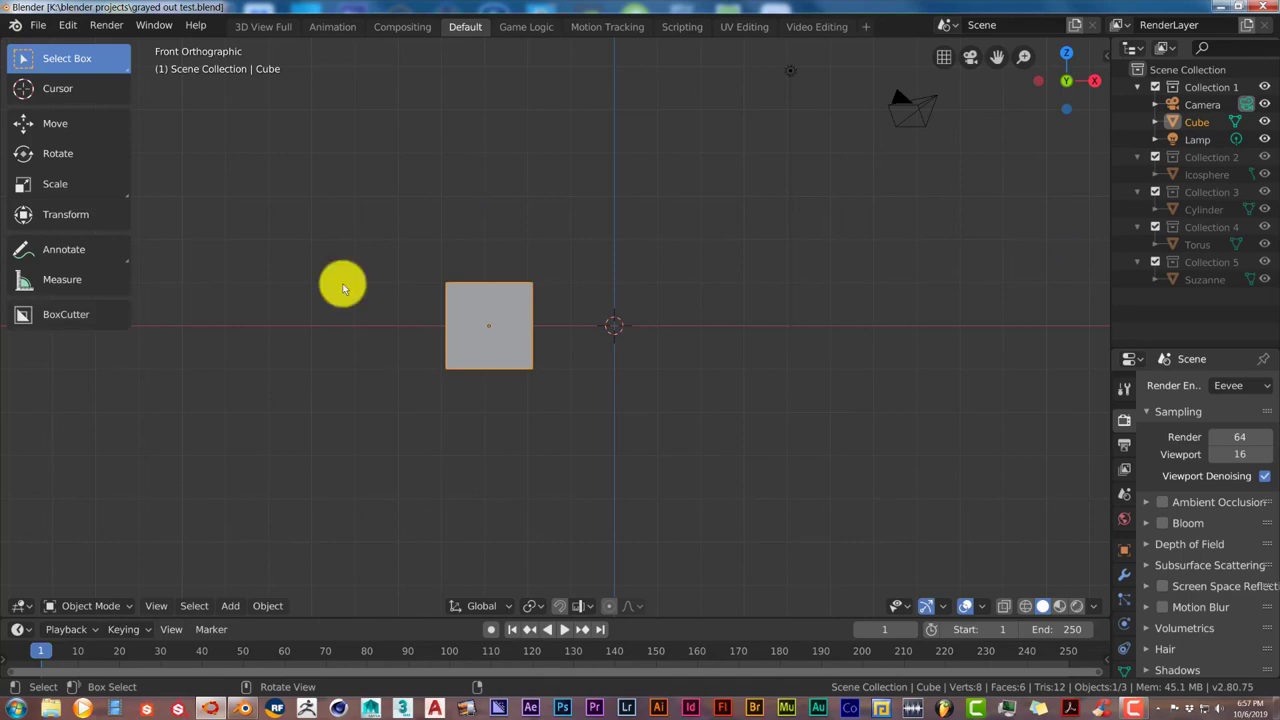
mouse_move(1110, 180)
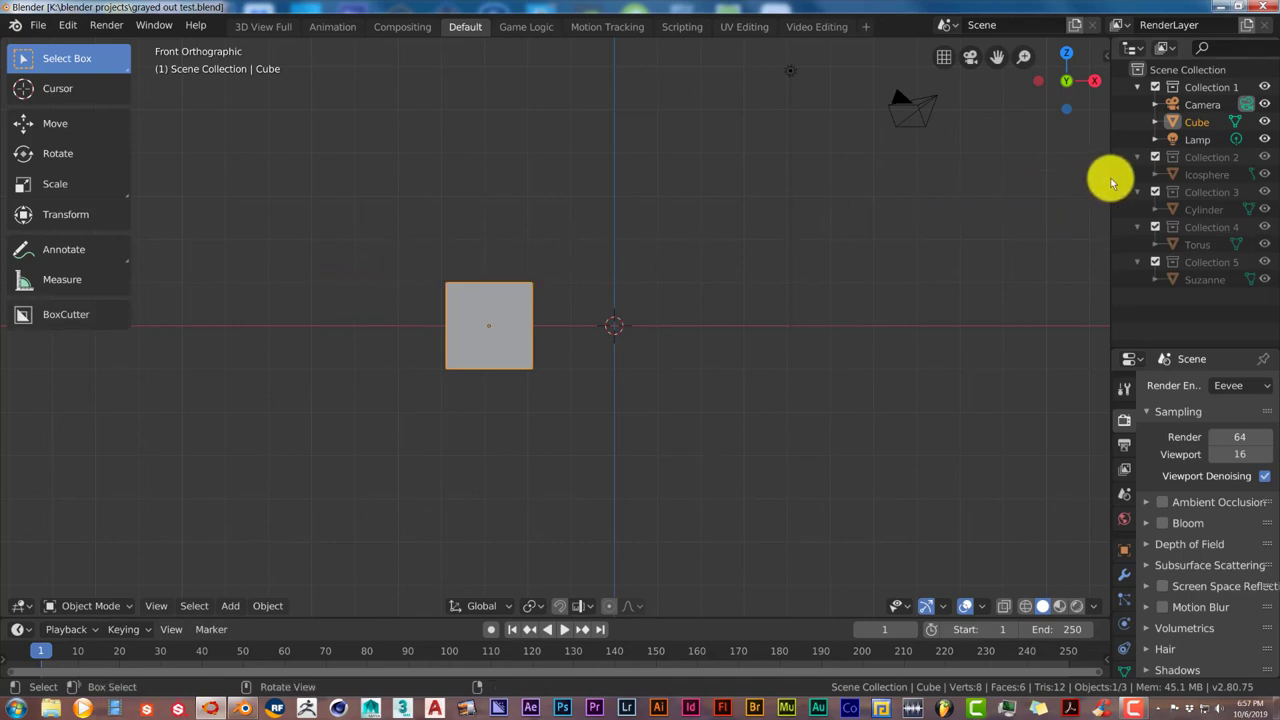
mouse_move(1110, 178)
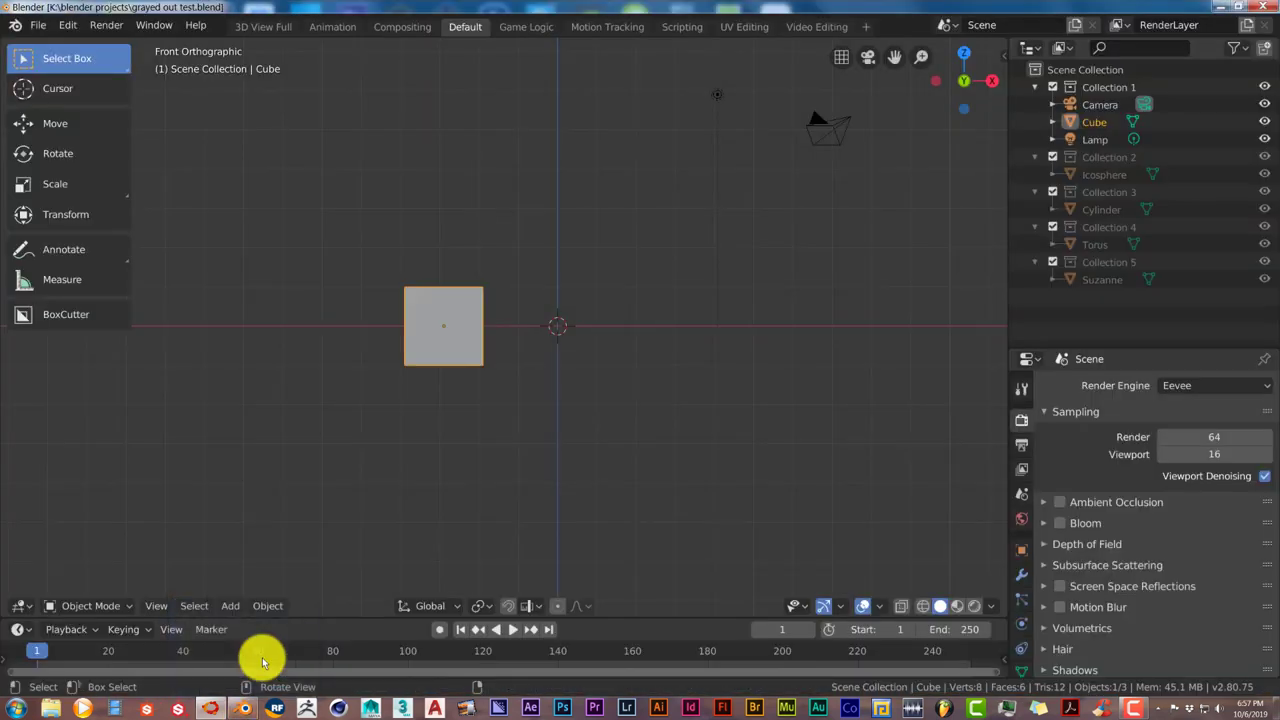
mouse_move(1023, 305)
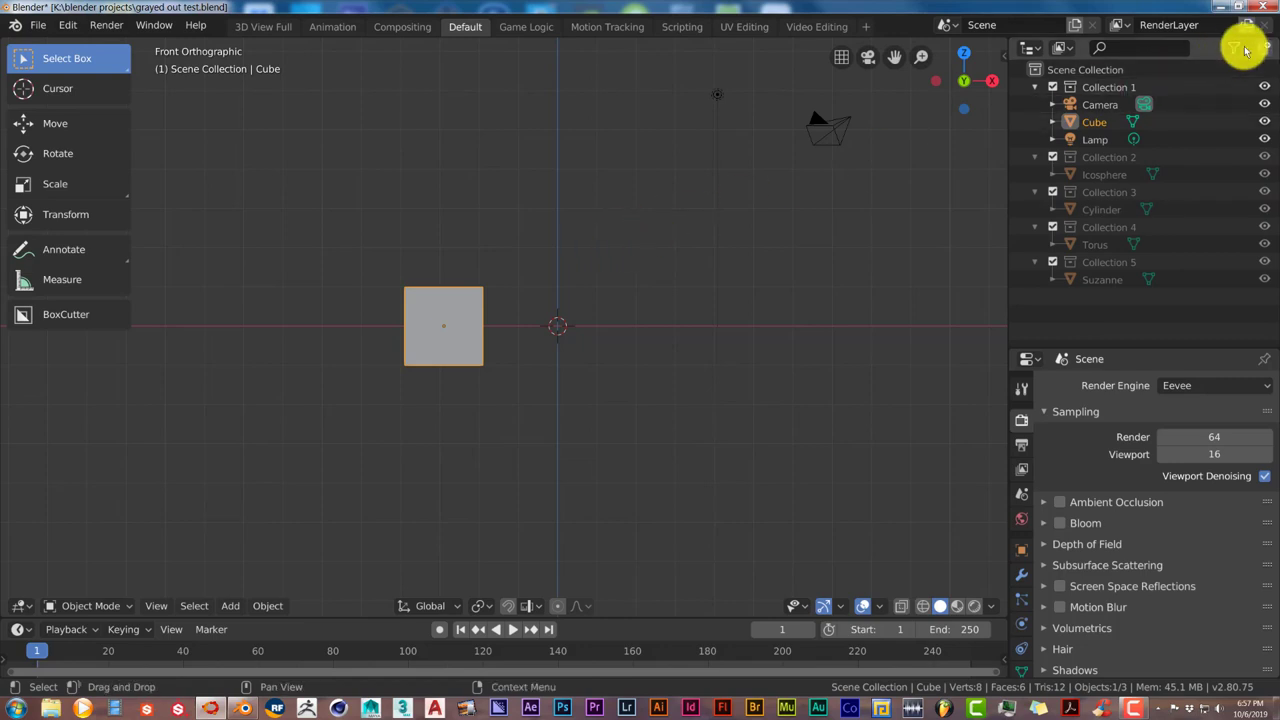
Show the Outliner filter options with restriction toggles.
left_click(1242, 48)
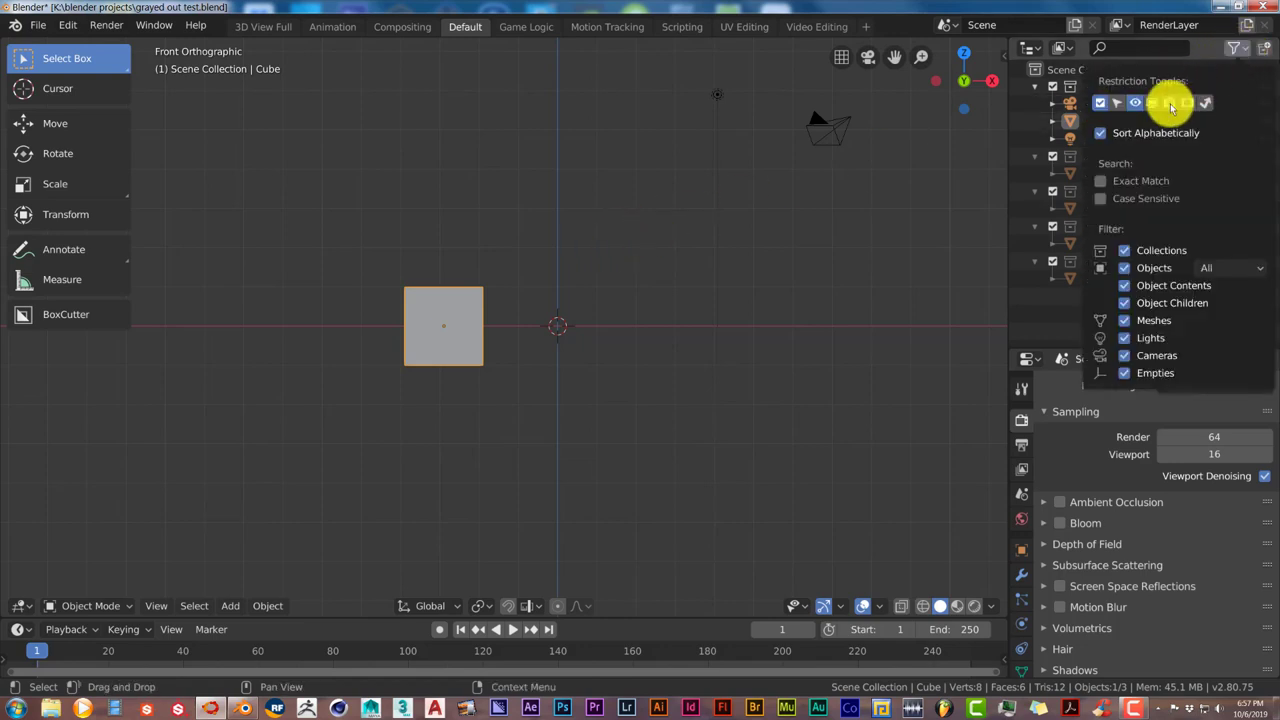
mouse_move(1171, 103)
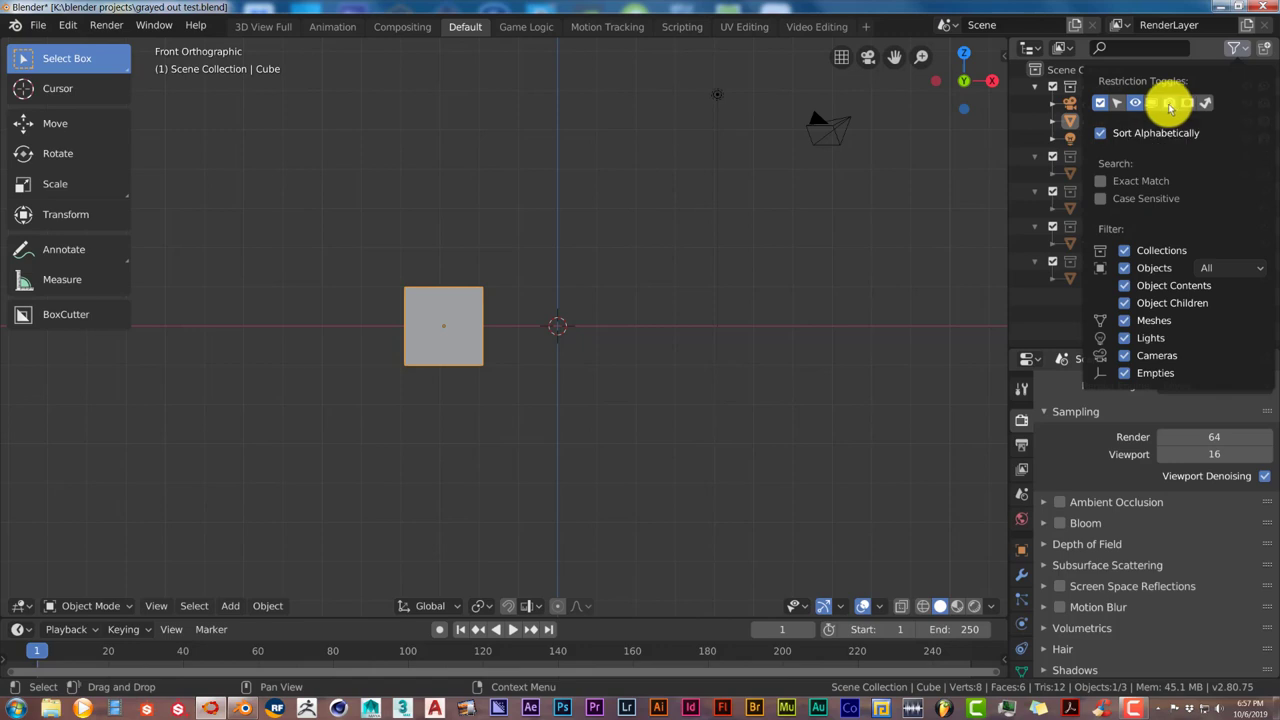
mouse_move(1158, 107)
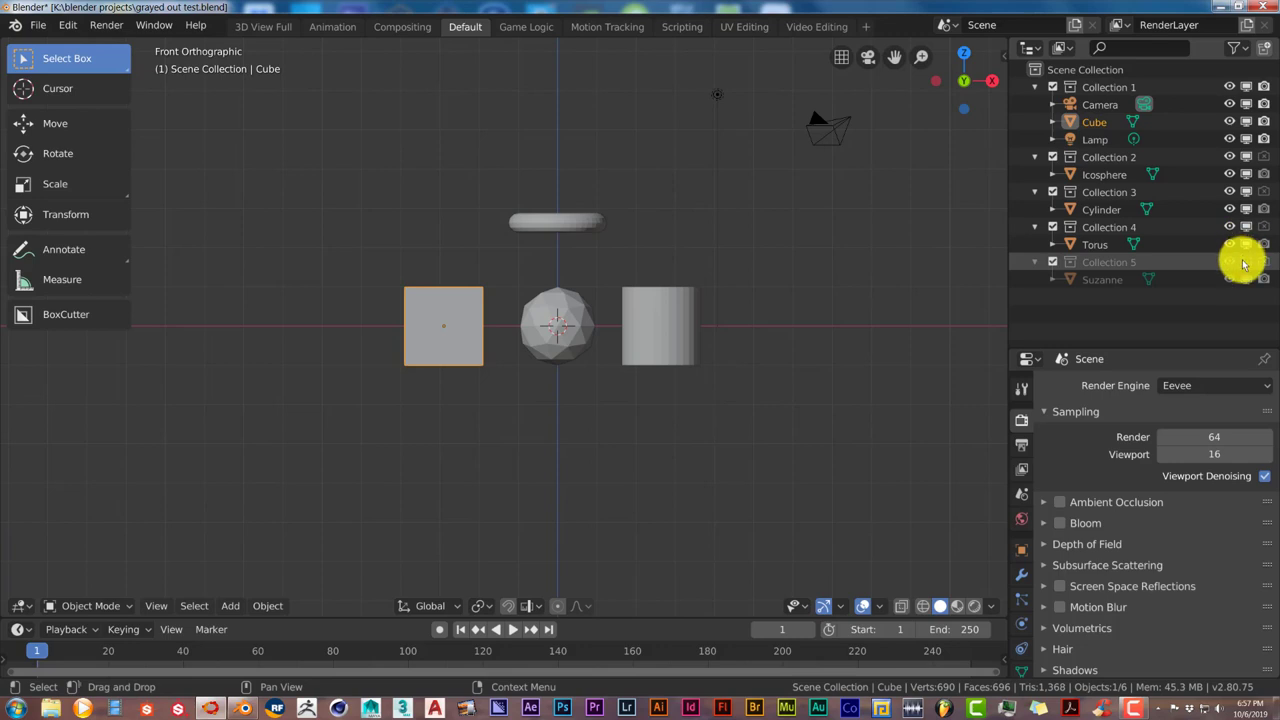
Show Collection 5 with the Suzanne monkey head, then browse the File menu.
left_click(1229, 279)
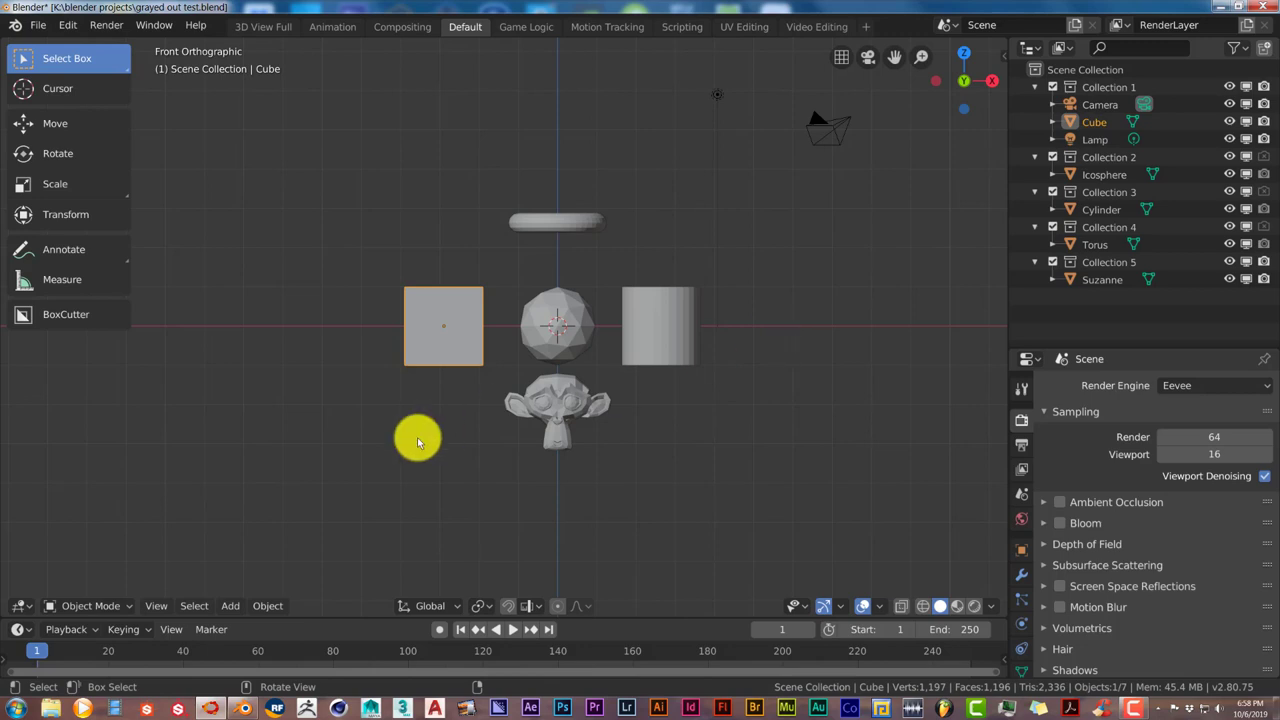
mouse_move(107, 110)
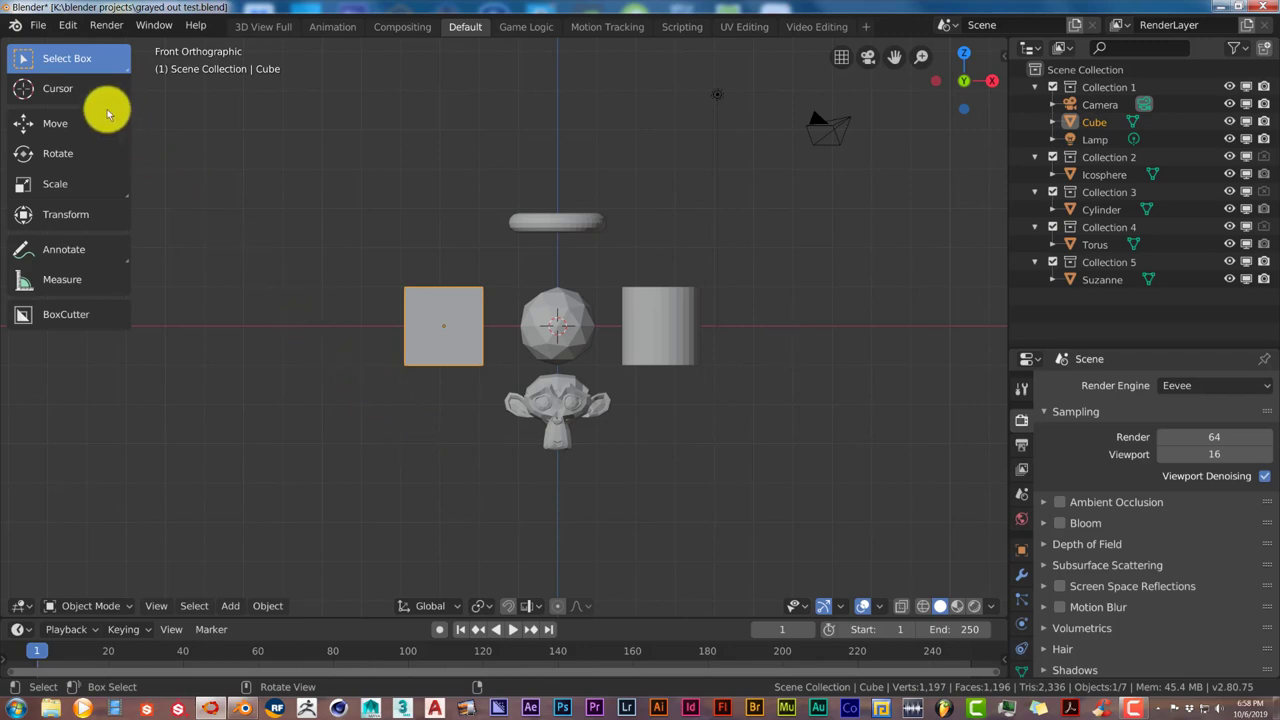
mouse_move(66, 66)
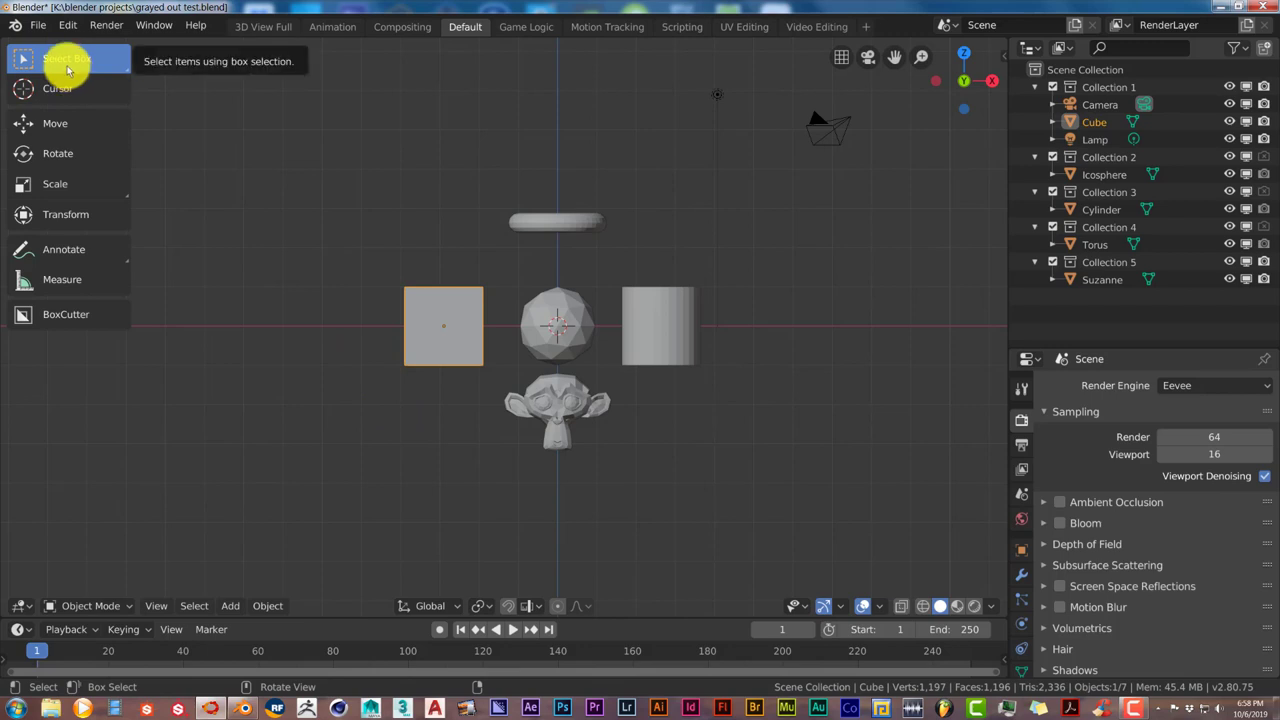
left_click(38, 25)
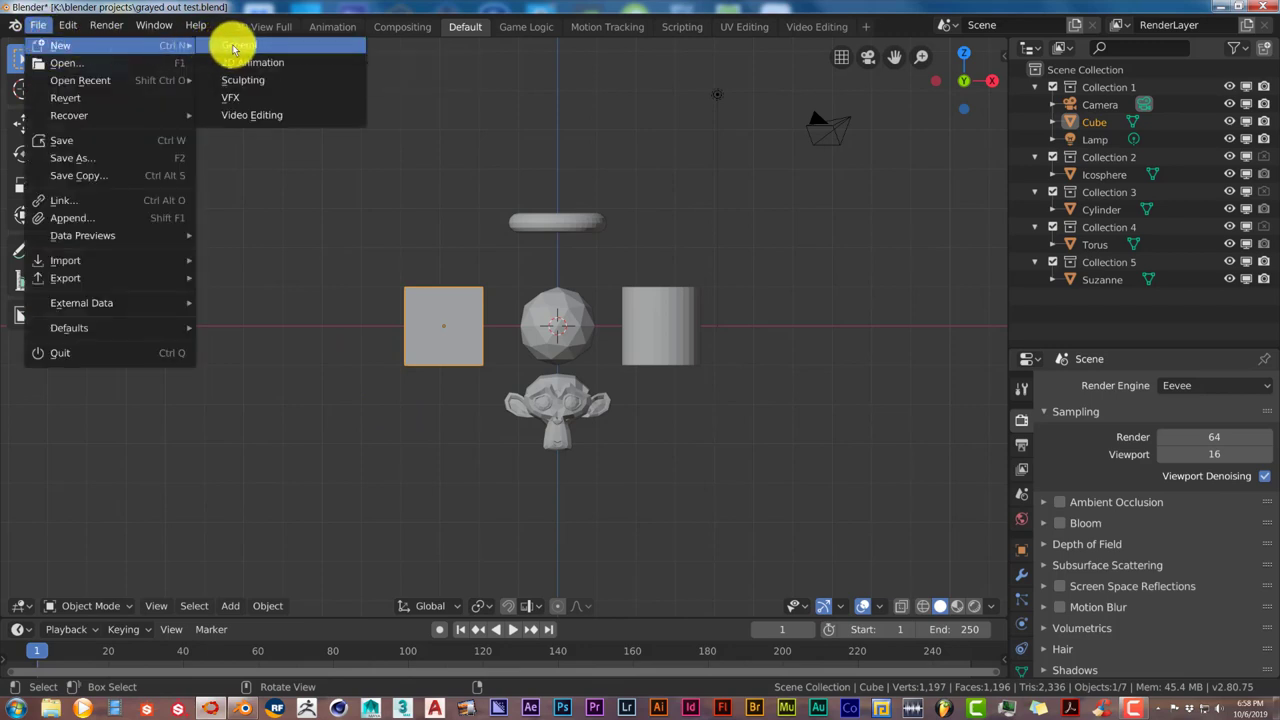
Create a new General file and discard the unsaved changes.
left_click(60, 45)
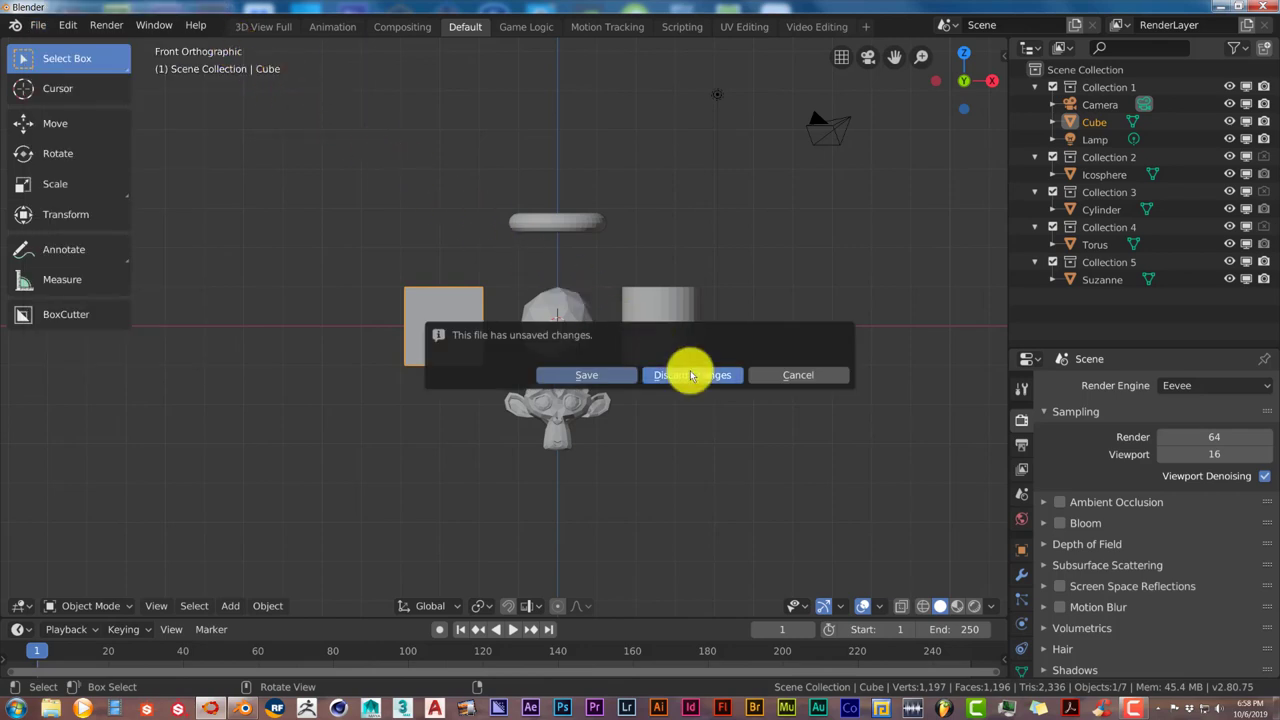
left_click(692, 375)
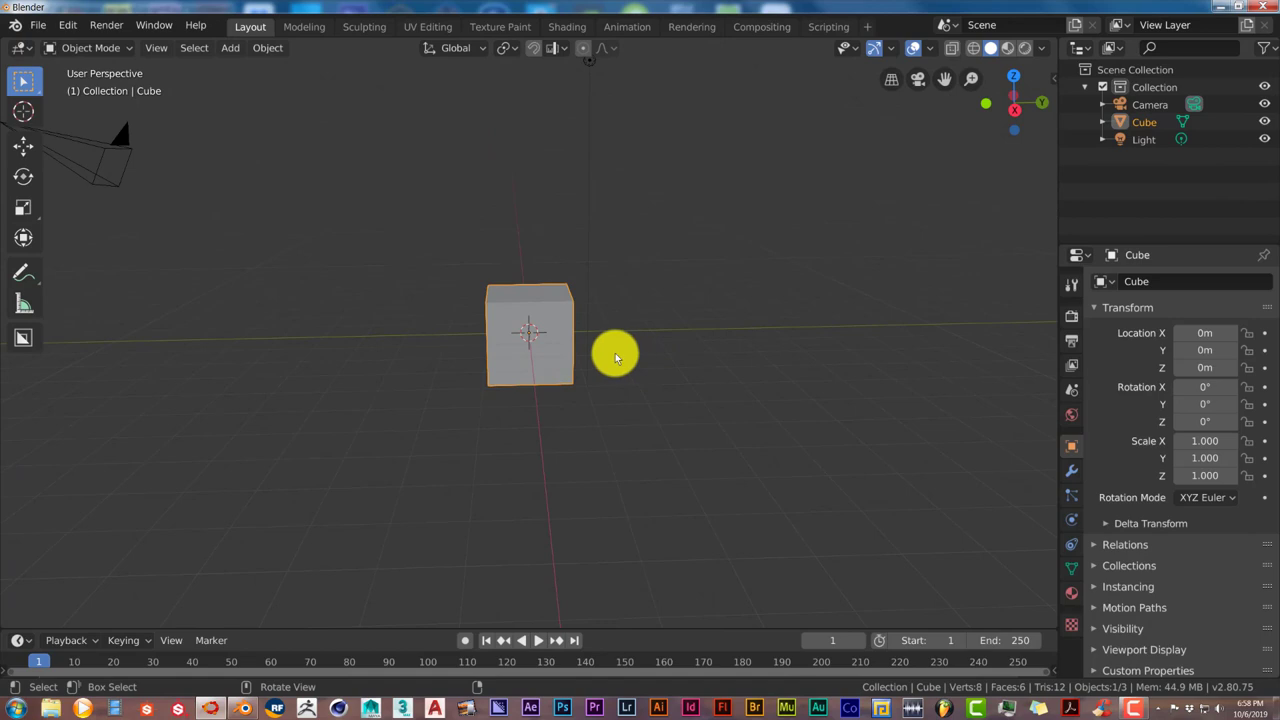
Add a mesh plane and expand the Add Plane operator panel.
left_click(230, 47)
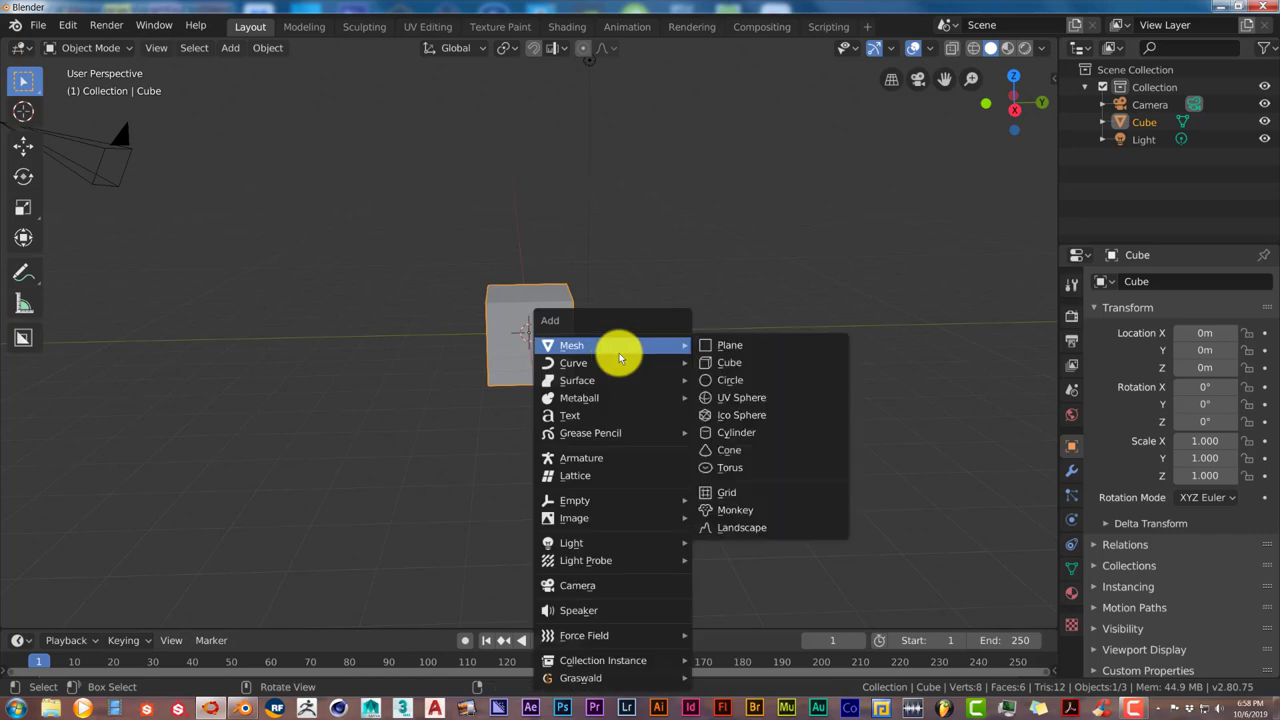
left_click(729, 344)
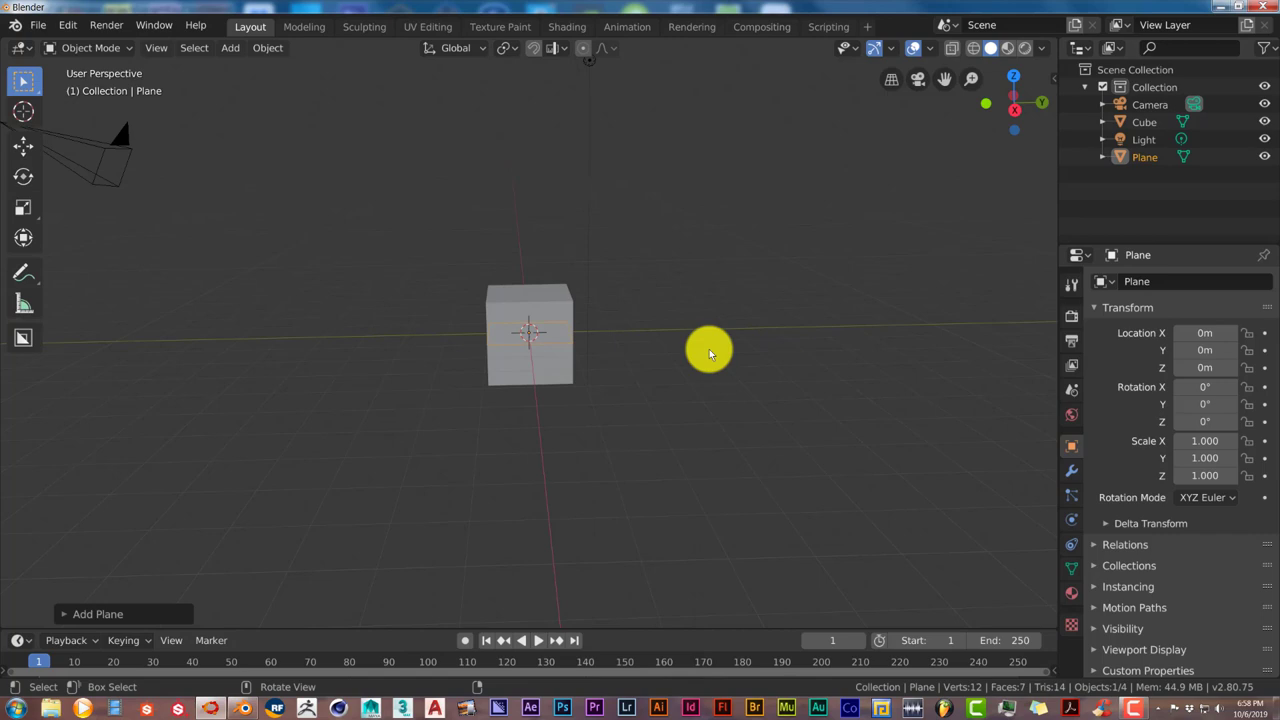
left_click(97, 614)
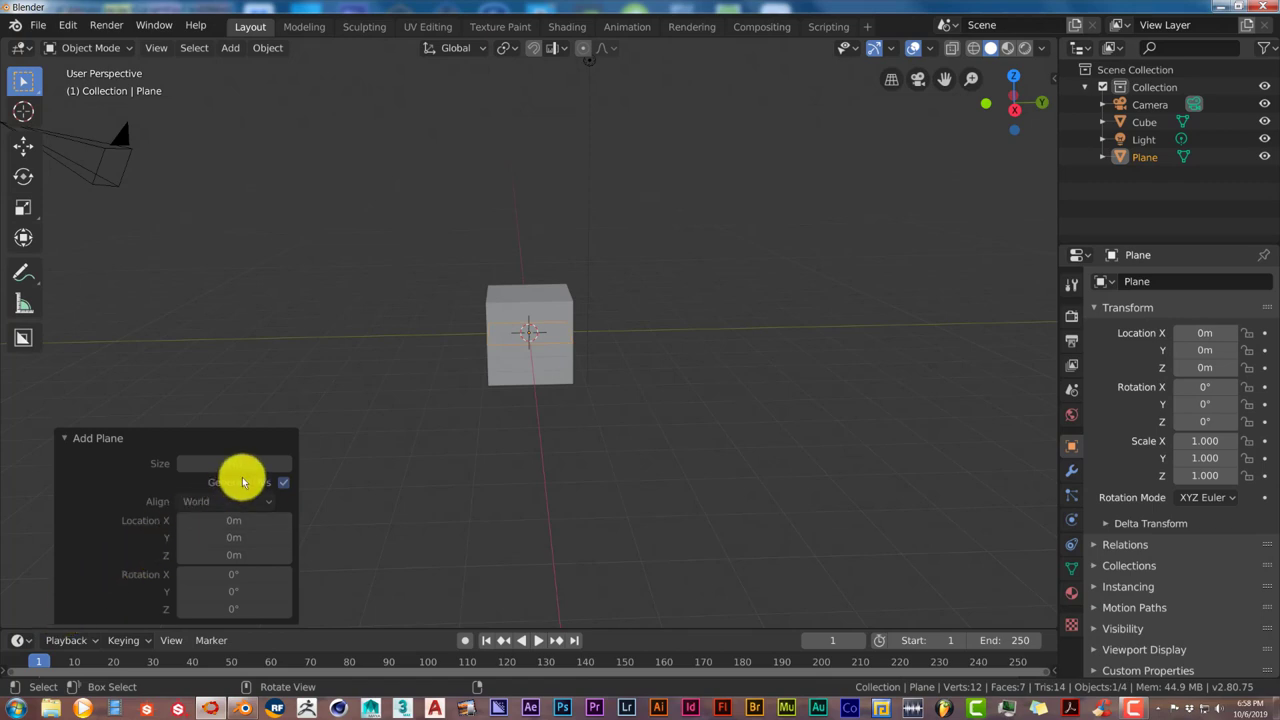
mouse_move(245, 482)
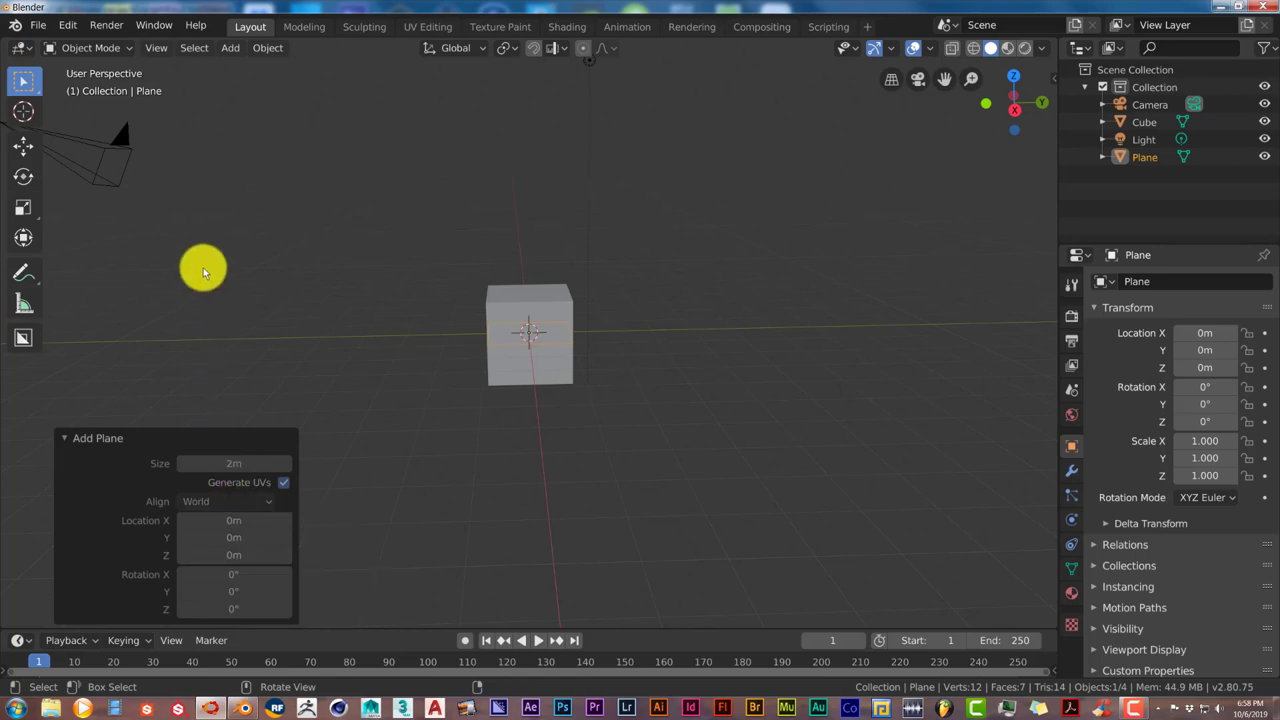
Enable Global Undo in Preferences > System > Memory & Limits.
left_click(38, 25)
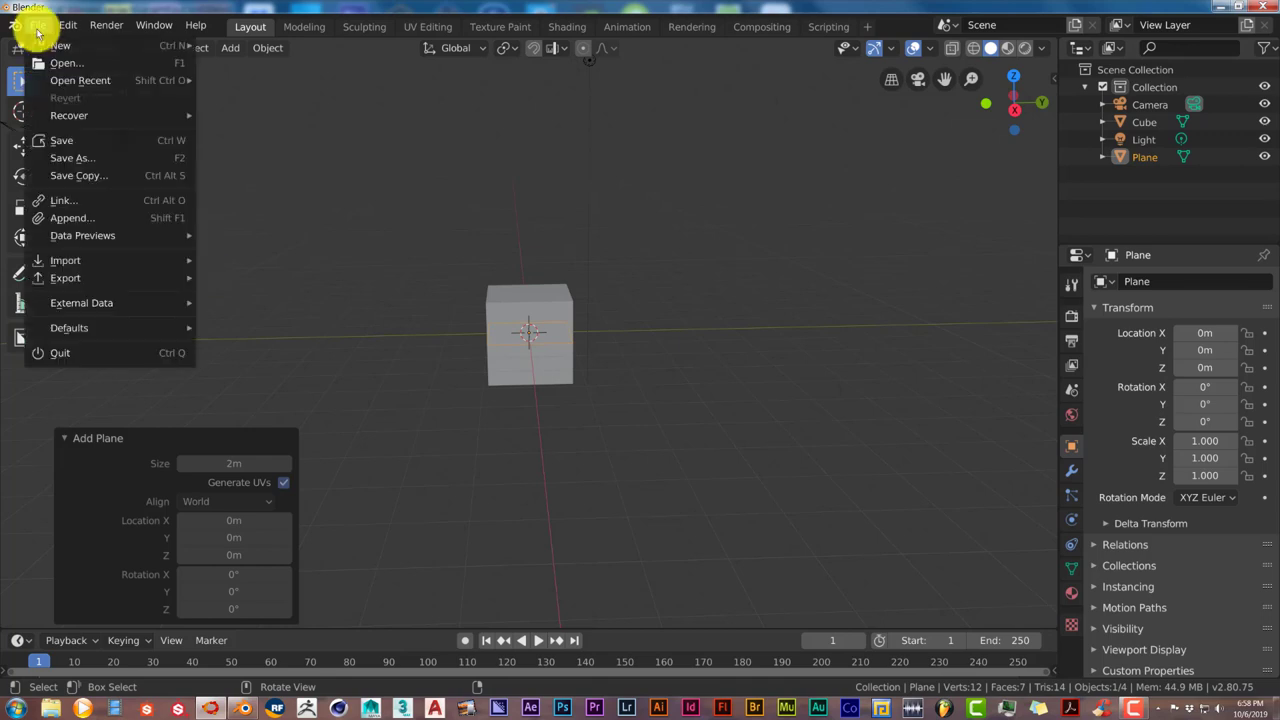
left_click(67, 25)
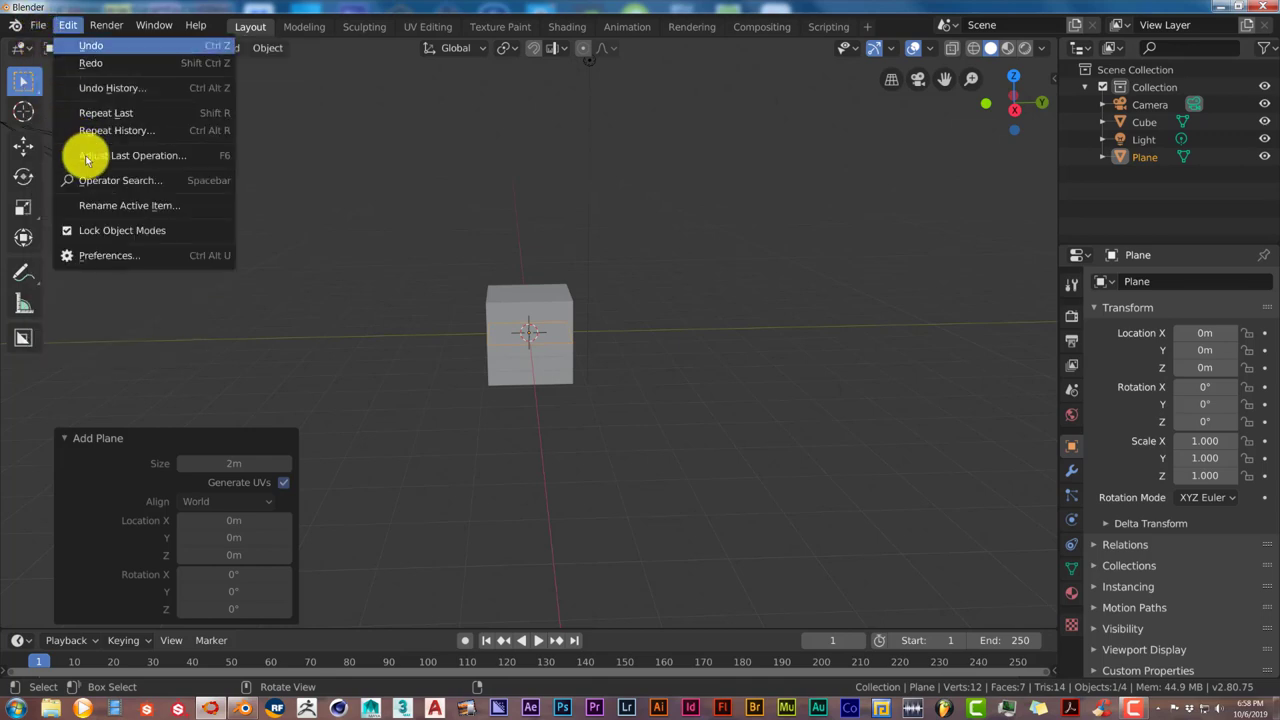
left_click(109, 255)
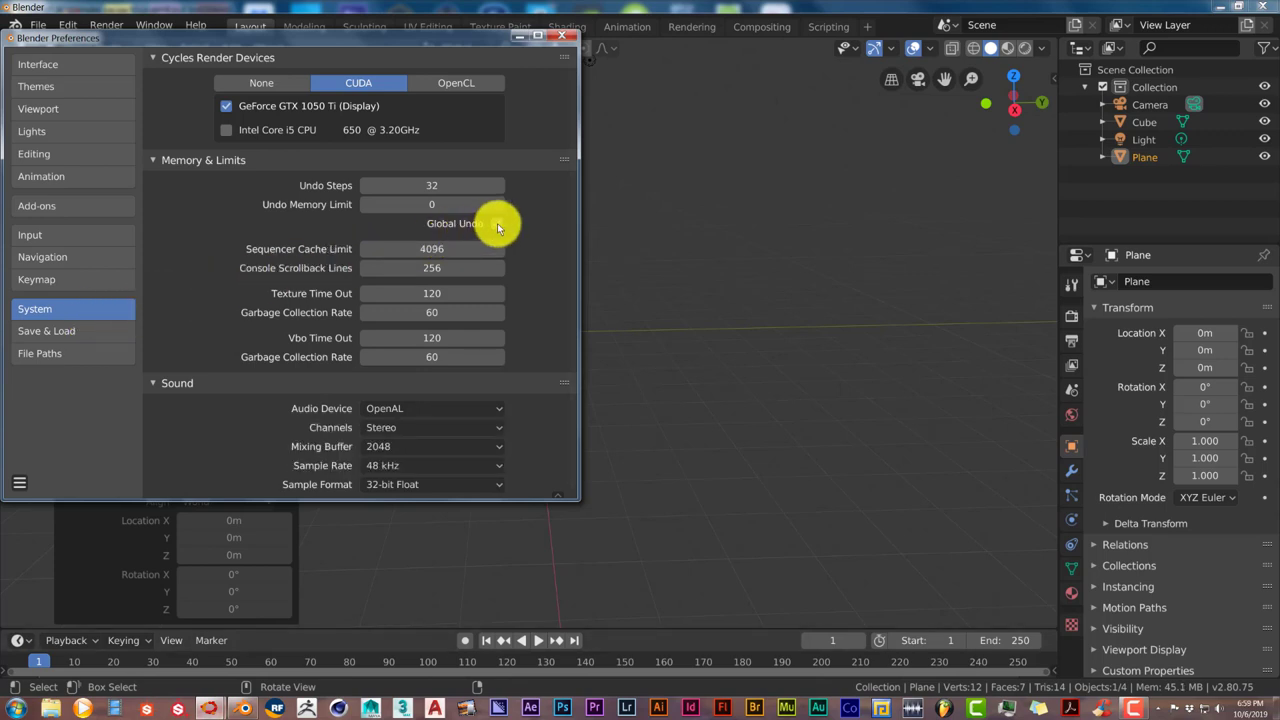
left_click(497, 223)
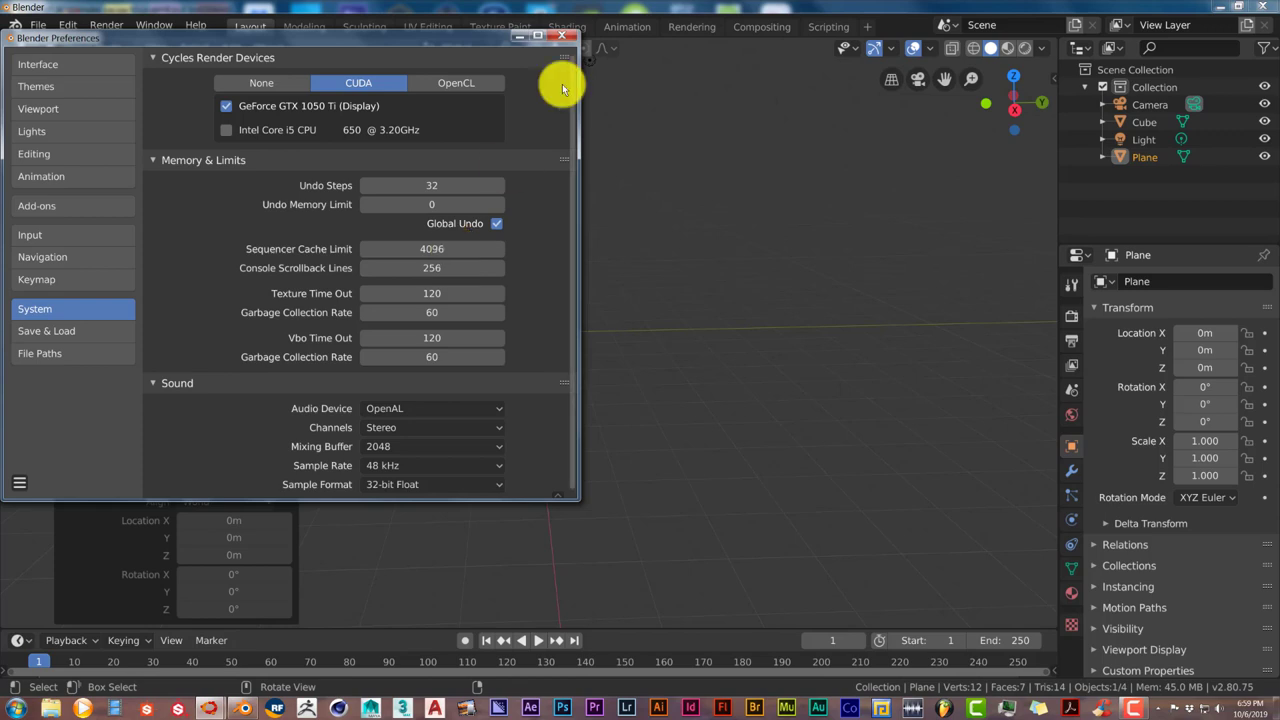
mouse_move(517, 42)
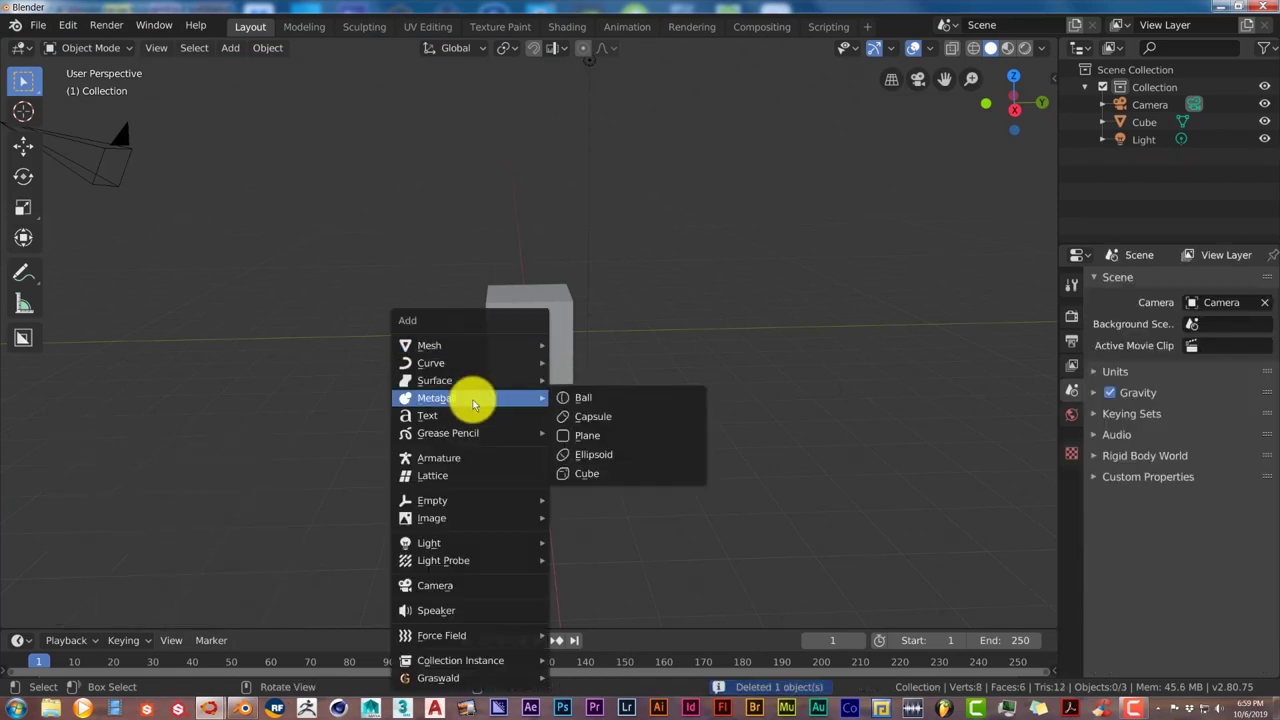
mouse_move(428, 345)
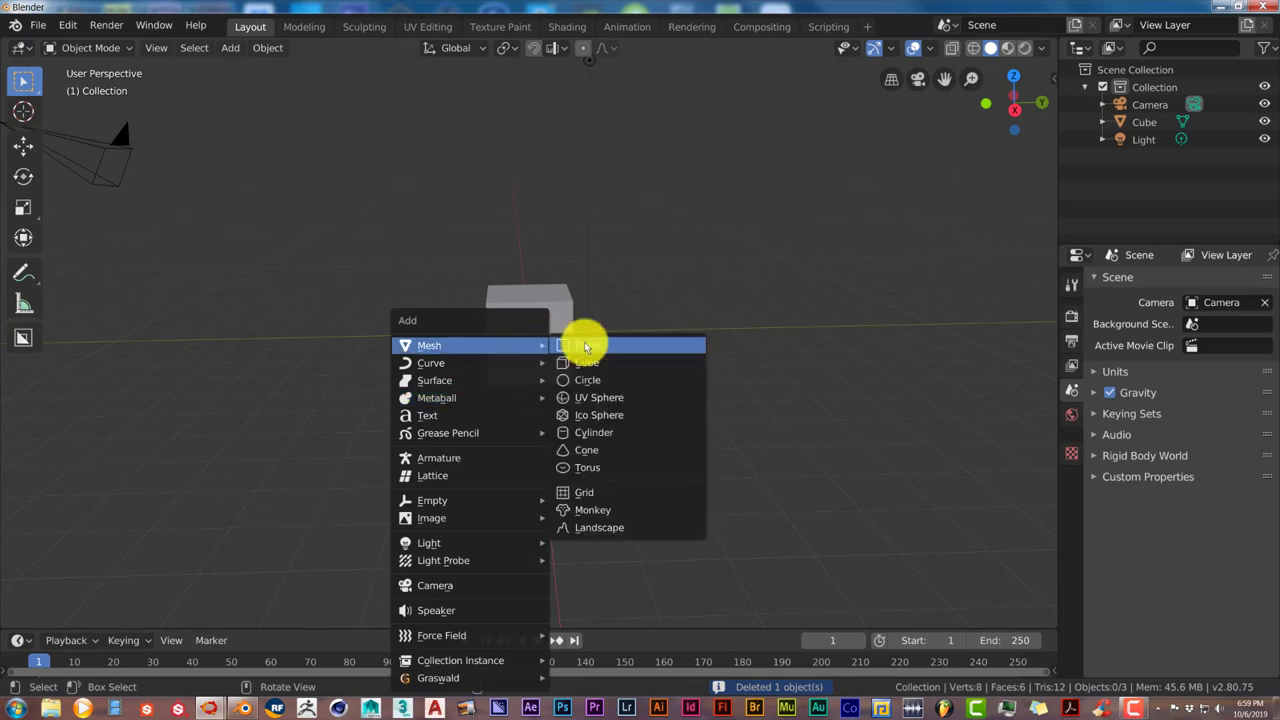
Add a new plane and shift its X and Z location beside the cube.
left_click(586, 345)
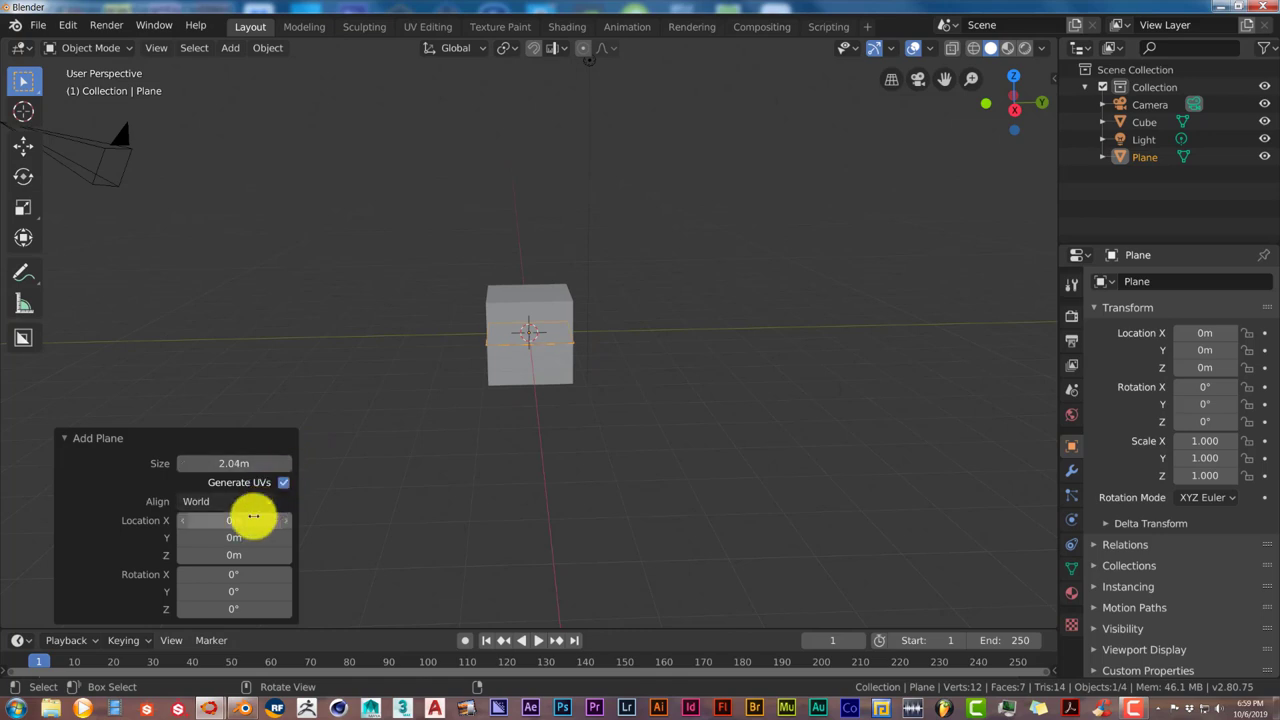
left_click_drag(253, 519, 458, 527)
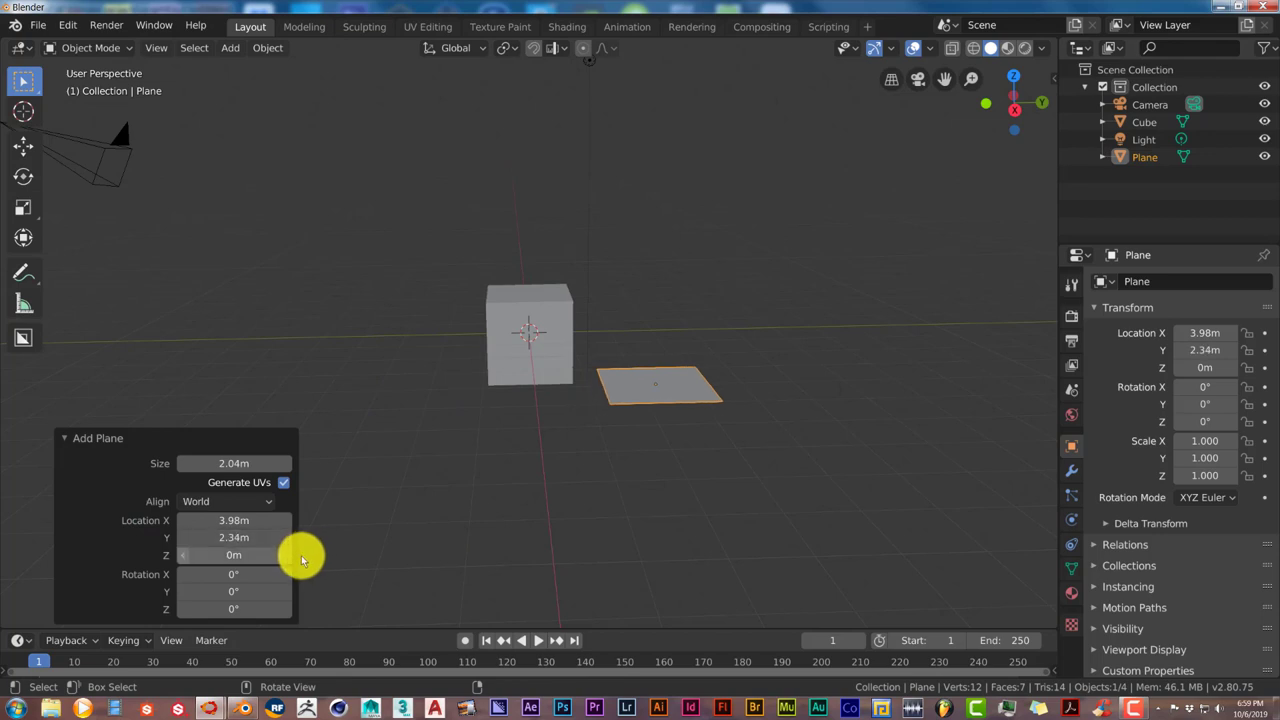
left_click_drag(233, 554, 328, 554)
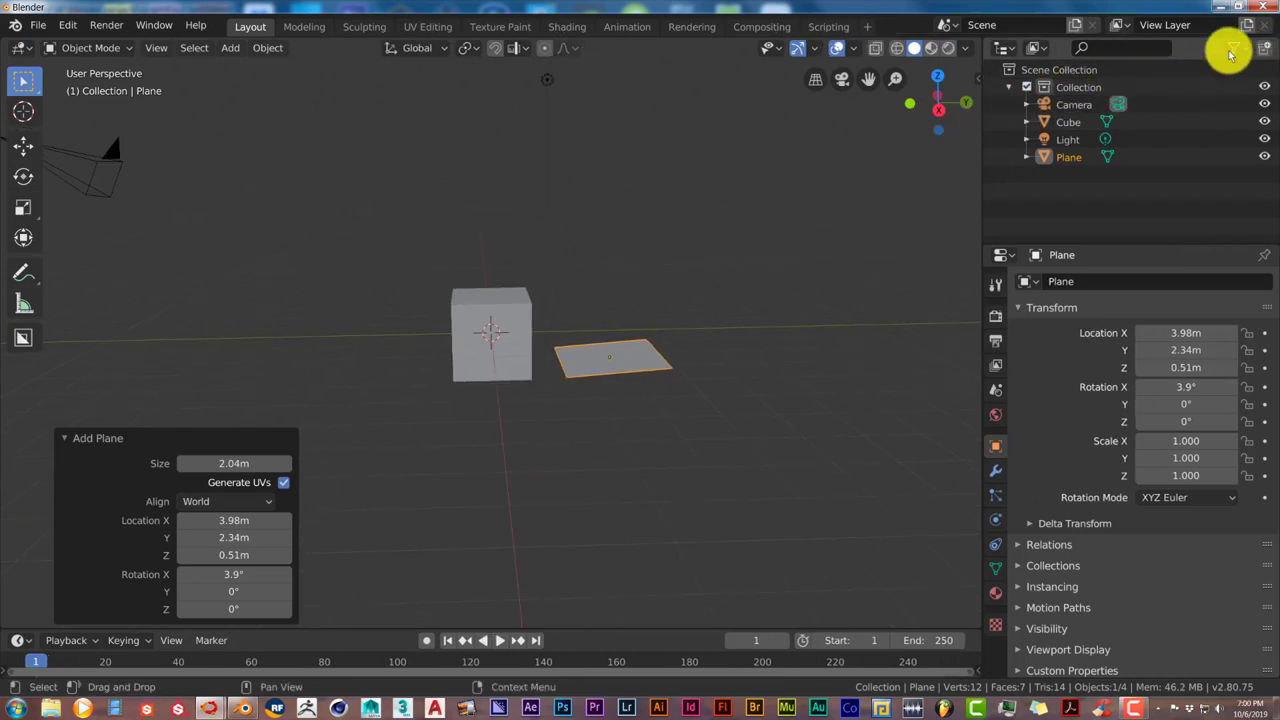
left_click(1232, 48)
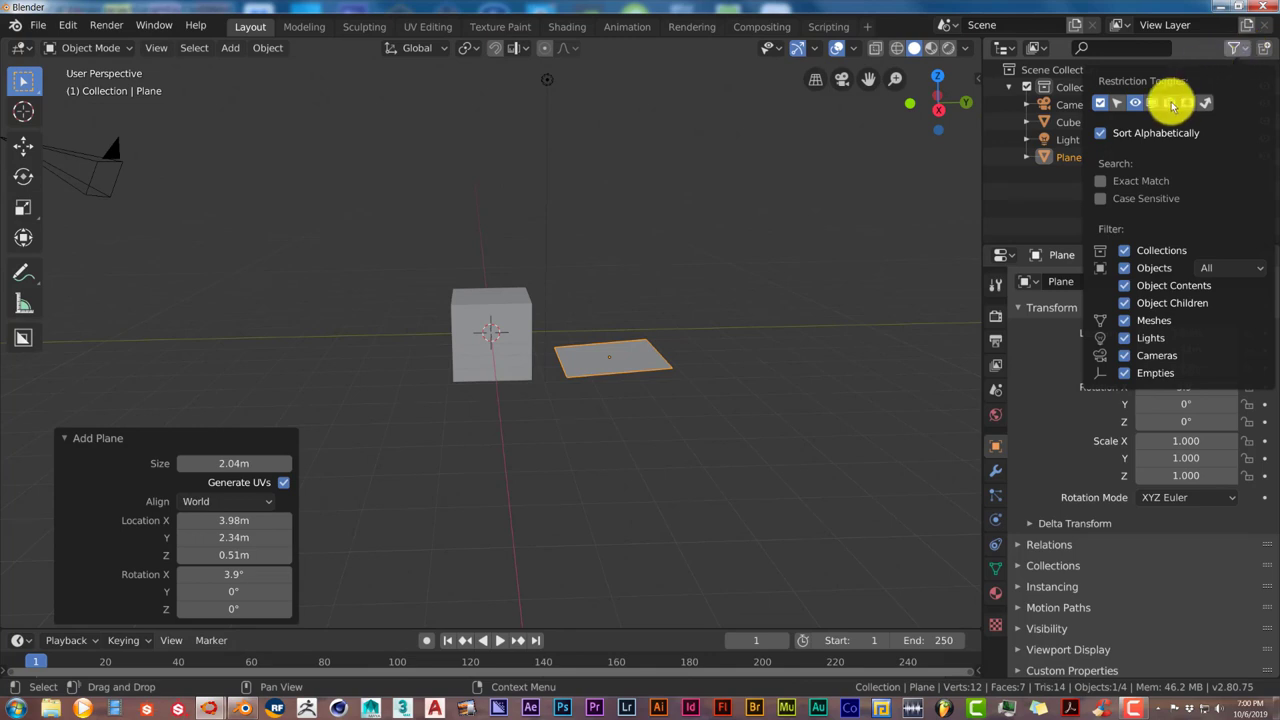
mouse_move(1171, 103)
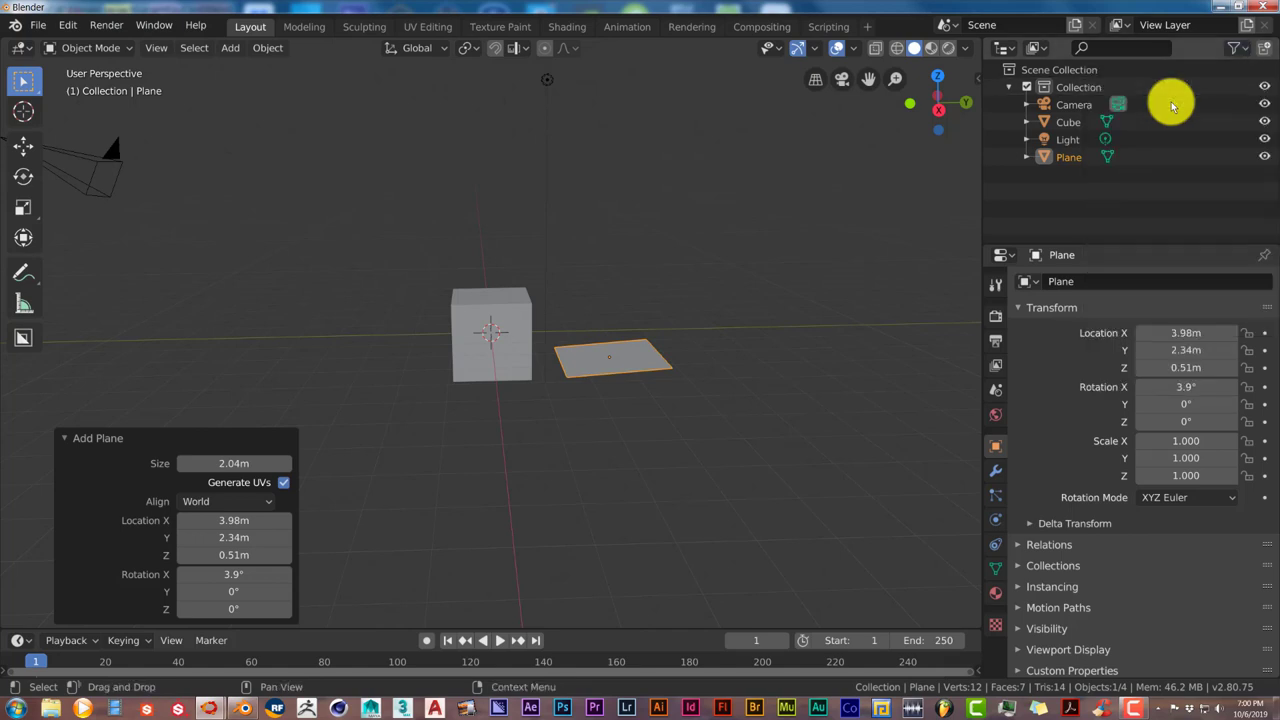
mouse_move(720, 288)
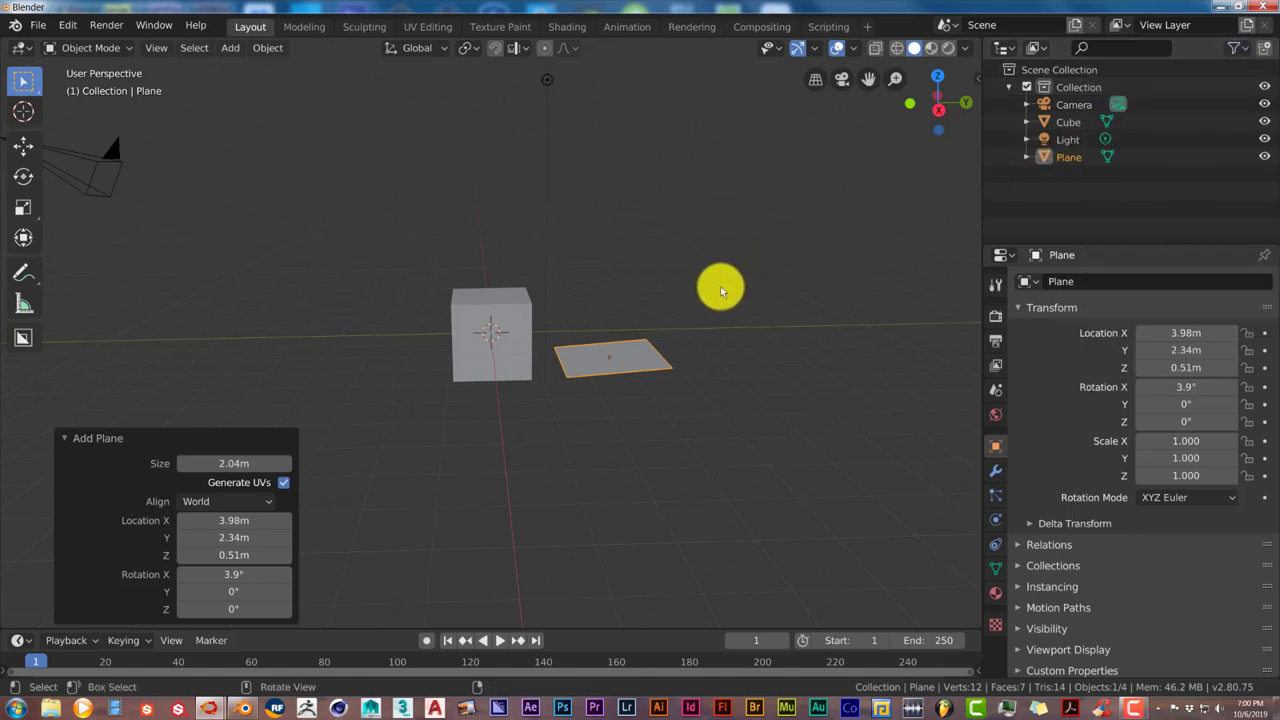
mouse_move(540, 322)
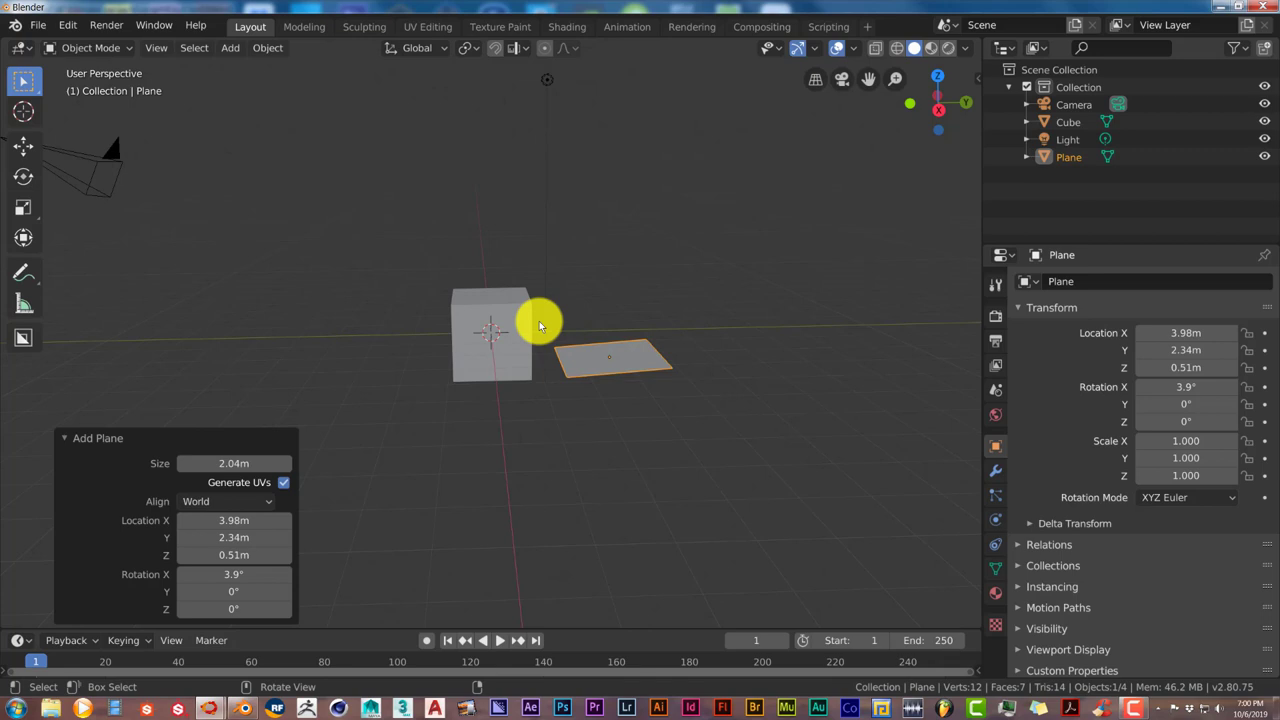
mouse_move(335, 490)
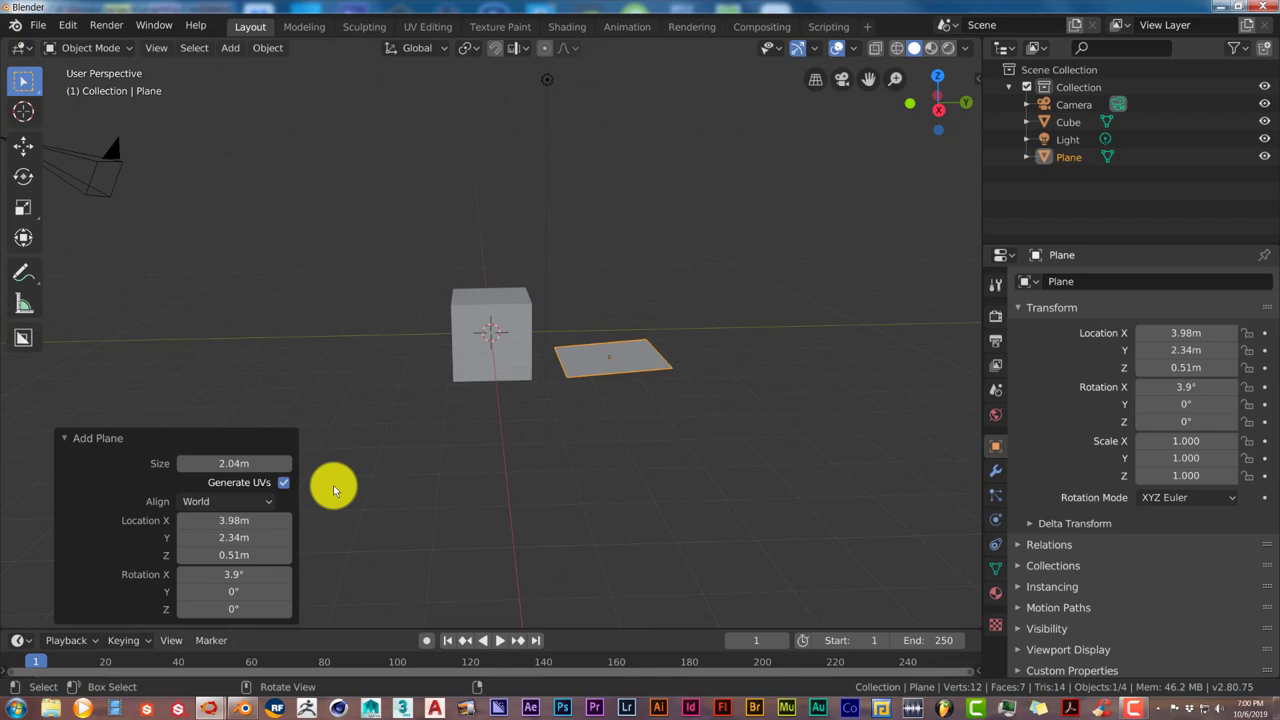
mouse_move(40, 25)
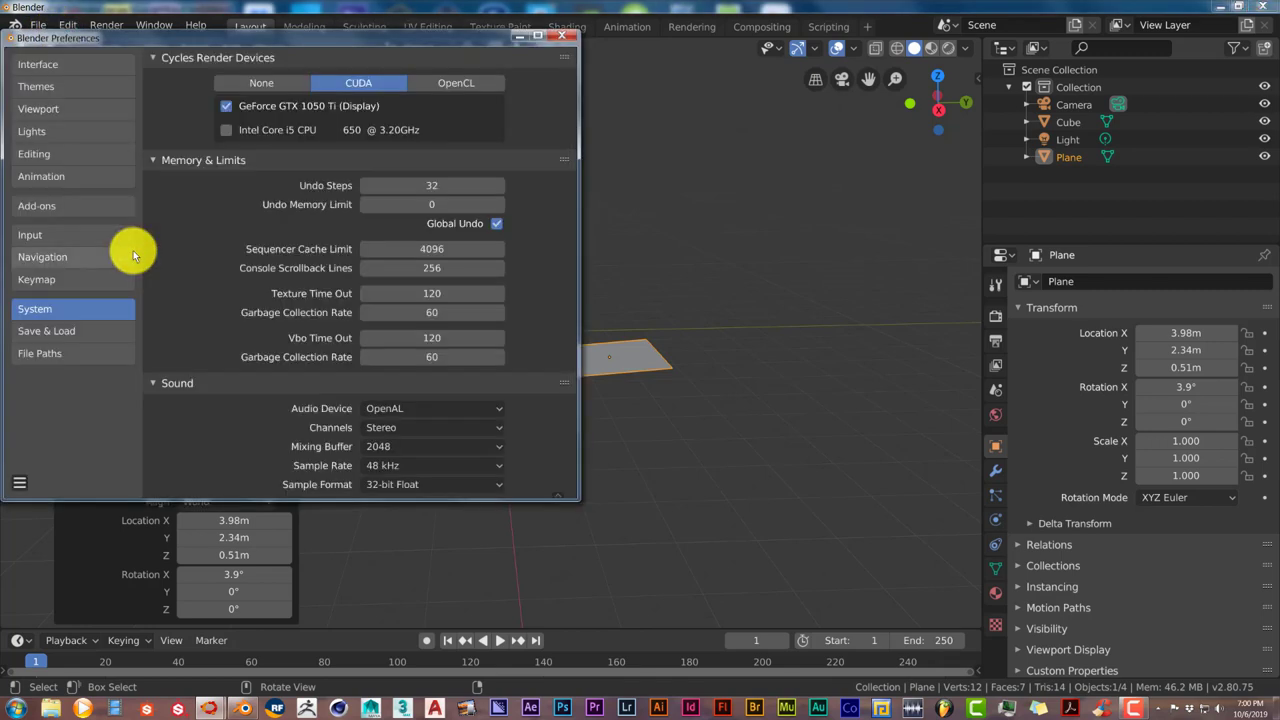
mouse_move(100, 312)
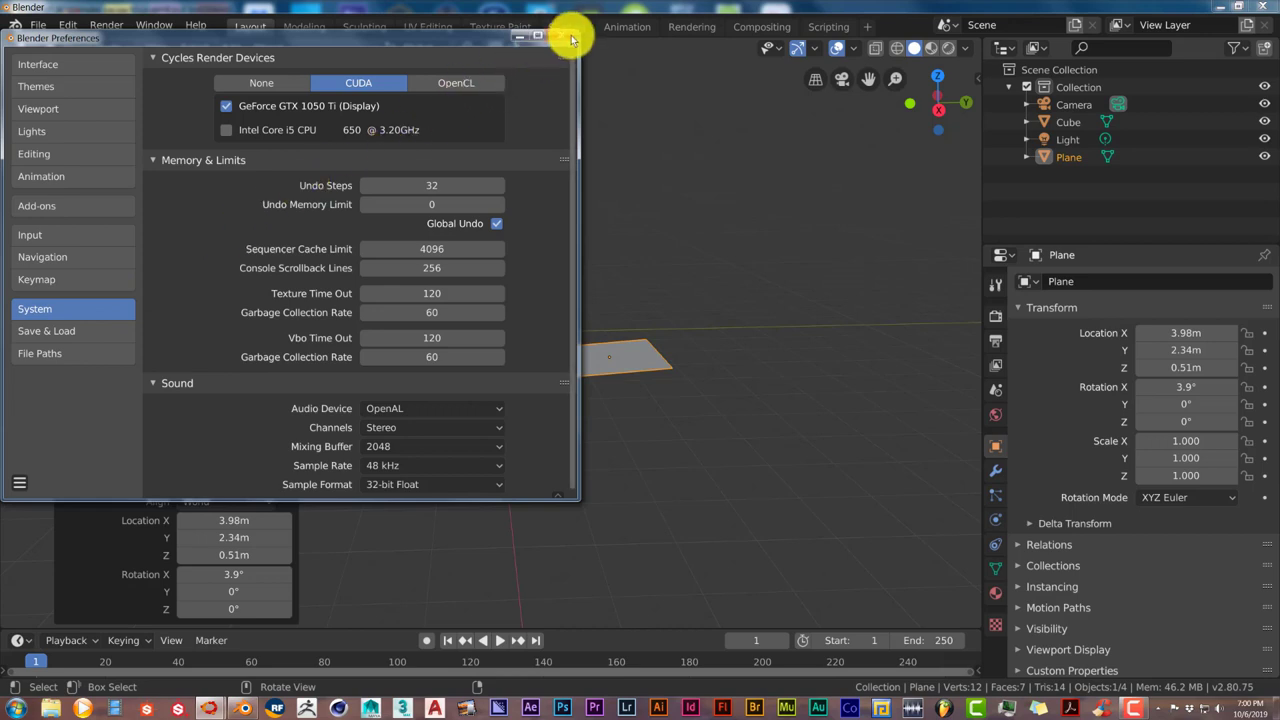
left_click(570, 37)
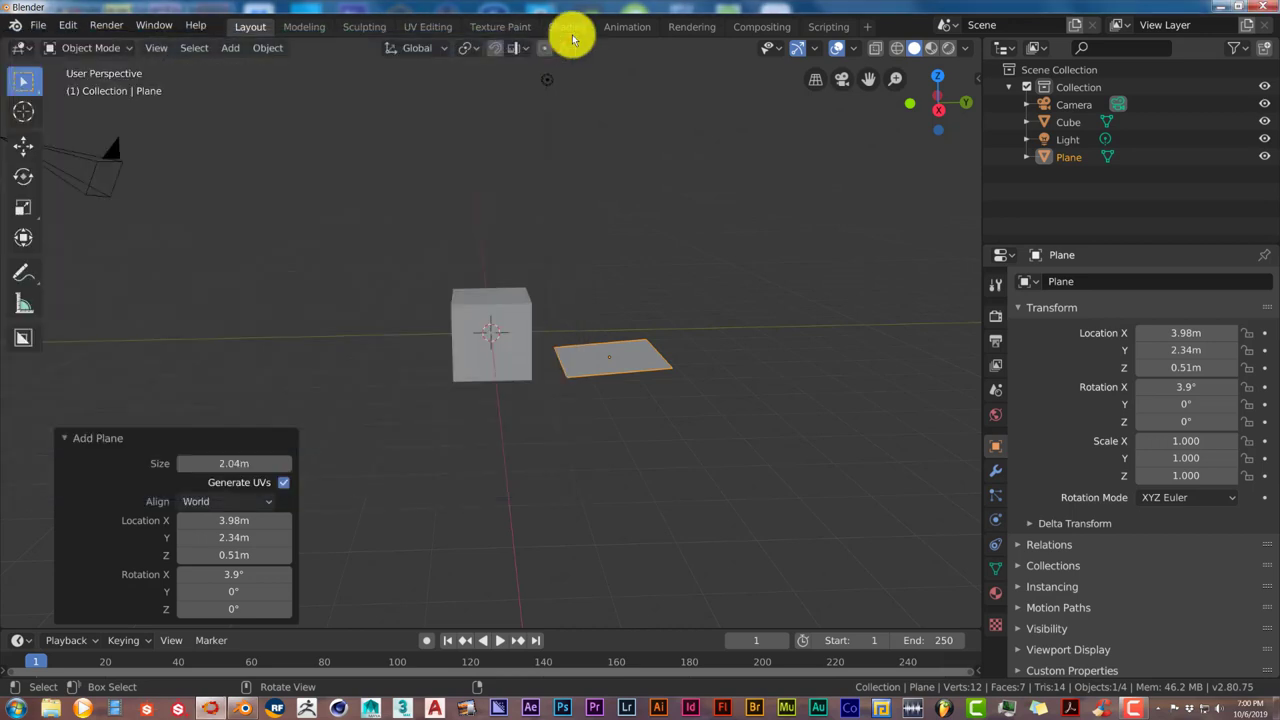